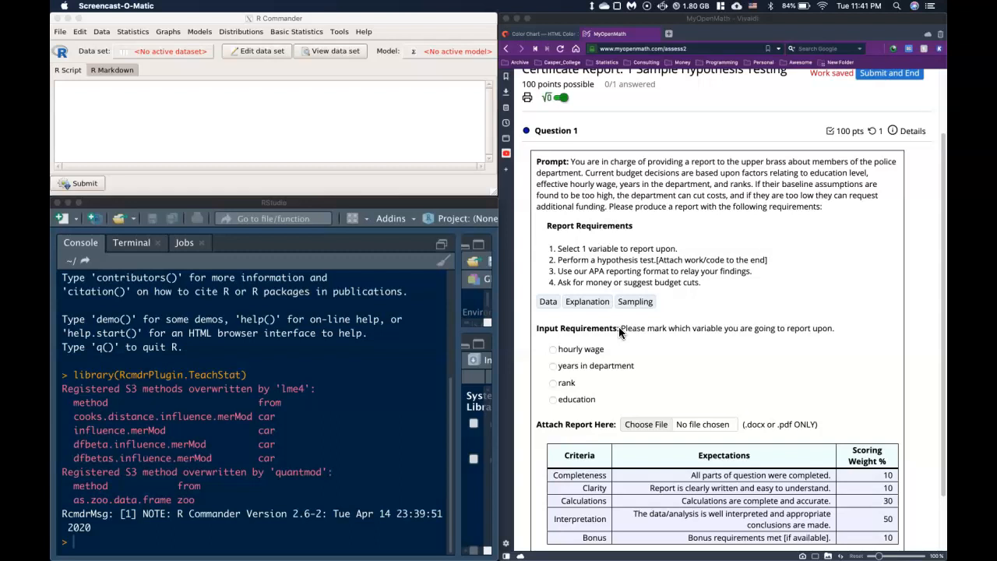
pyautogui.moveTo(521, 301)
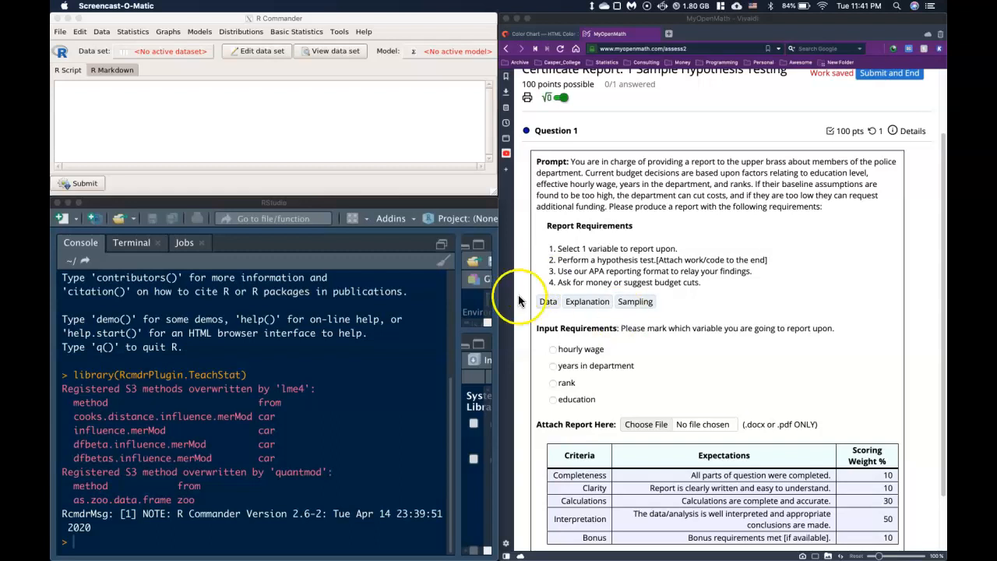
pyautogui.moveTo(724, 294)
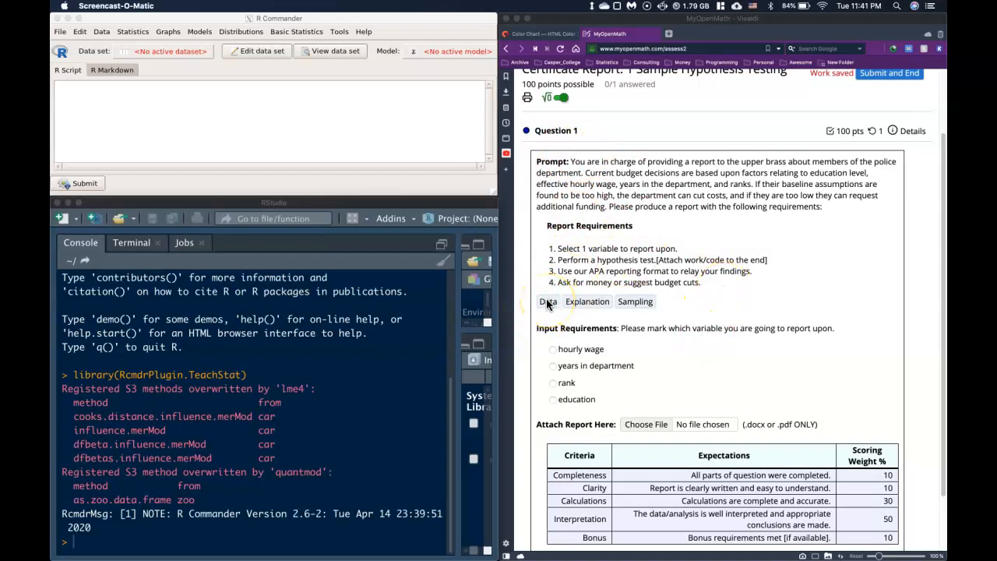
# Step: Show the police department data table in MyOpenMath and copy it
pyautogui.click(547, 301)
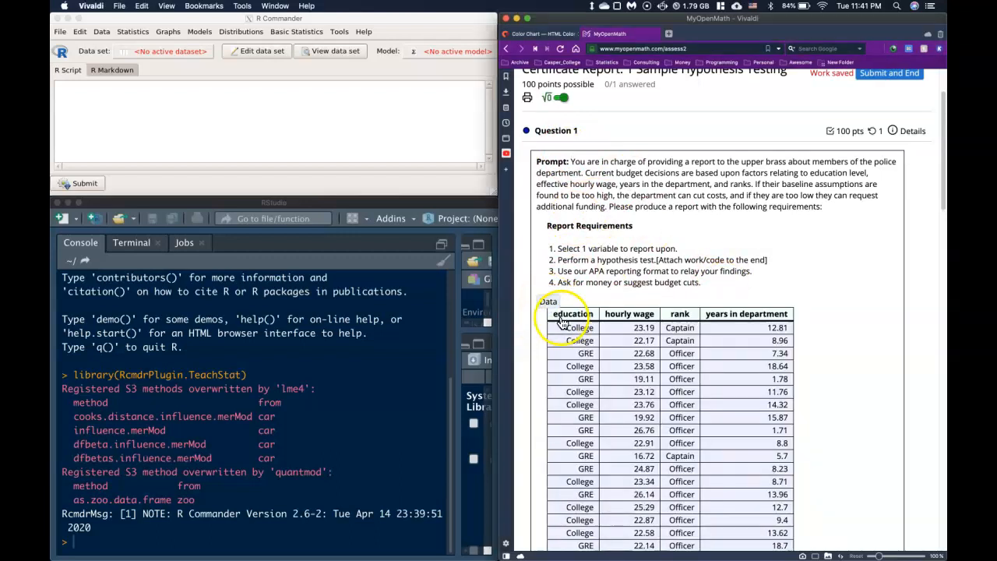
pyautogui.moveTo(805, 318)
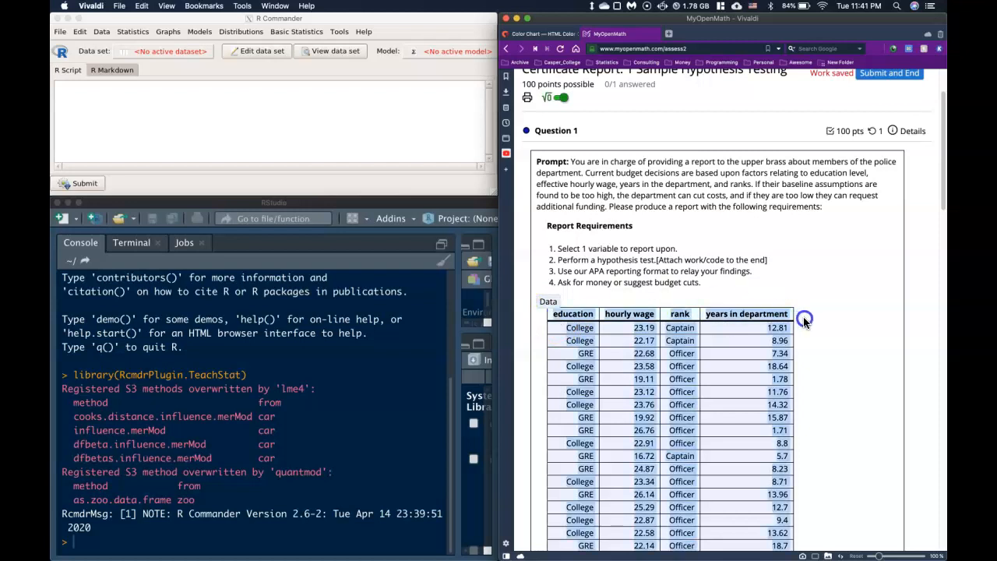
pyautogui.rightClick(804, 318)
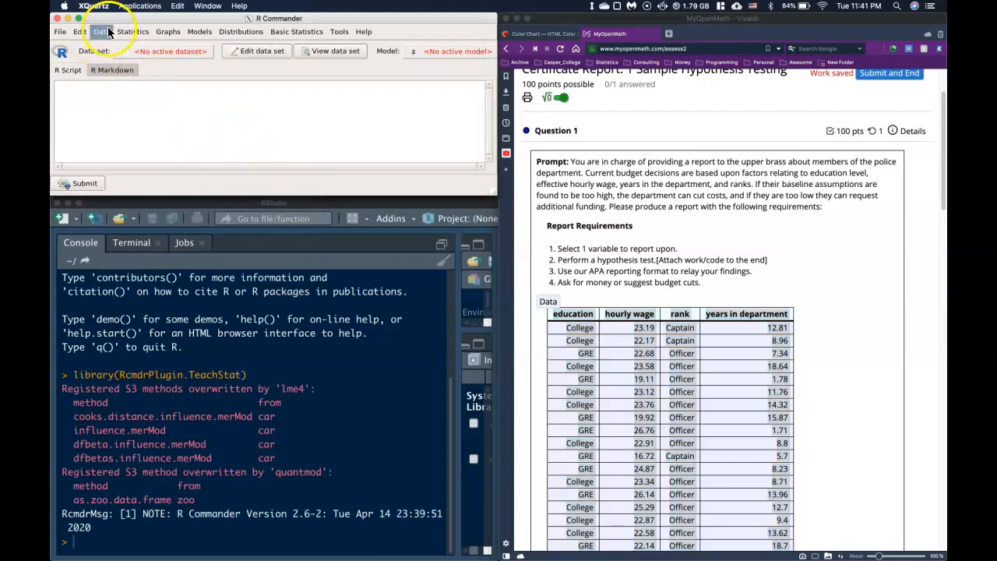
# Step: Import the clipboard data as Dataset (97 rows, 4 columns)
pyautogui.click(101, 31)
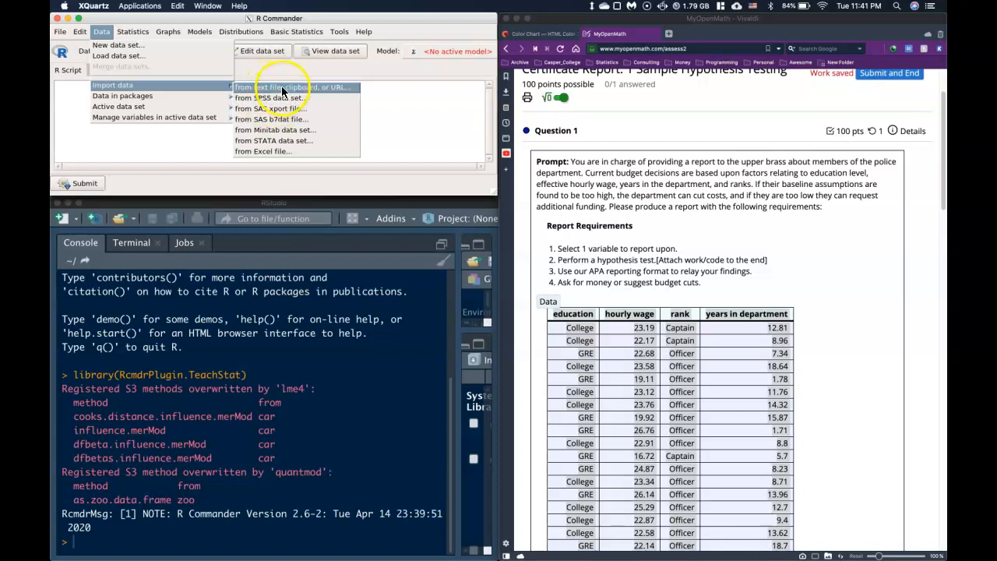
pyautogui.click(289, 86)
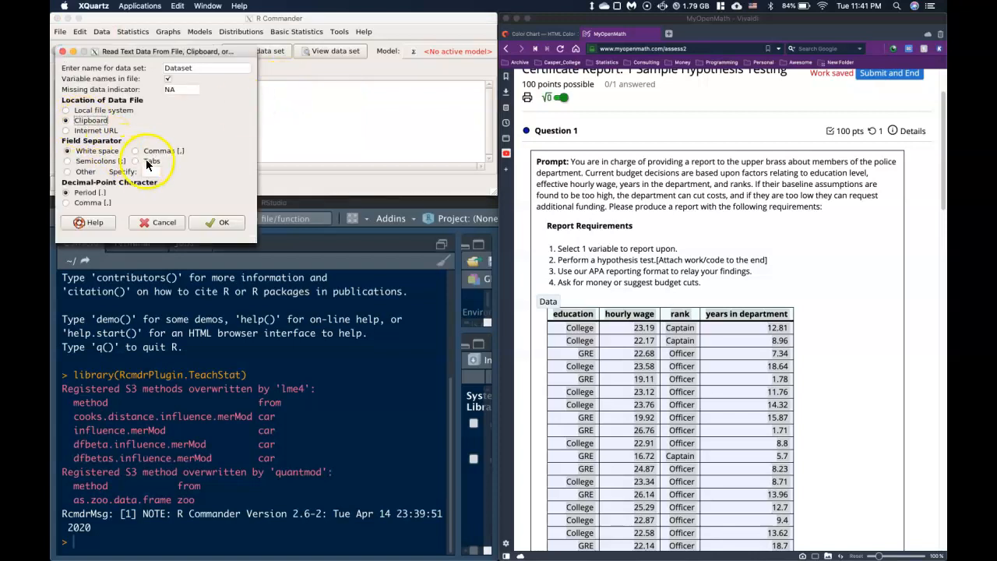
pyautogui.click(224, 222)
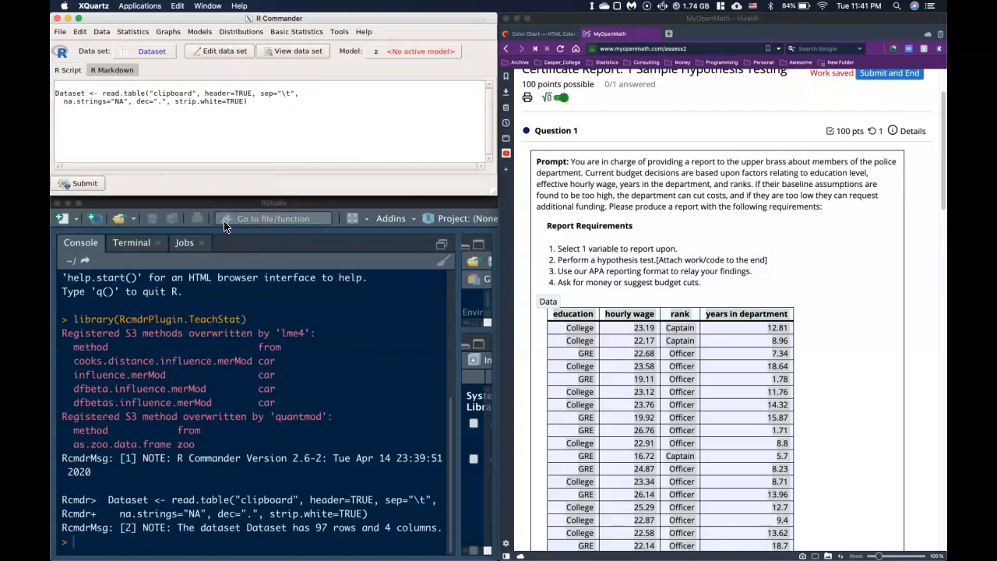
pyautogui.moveTo(197, 478)
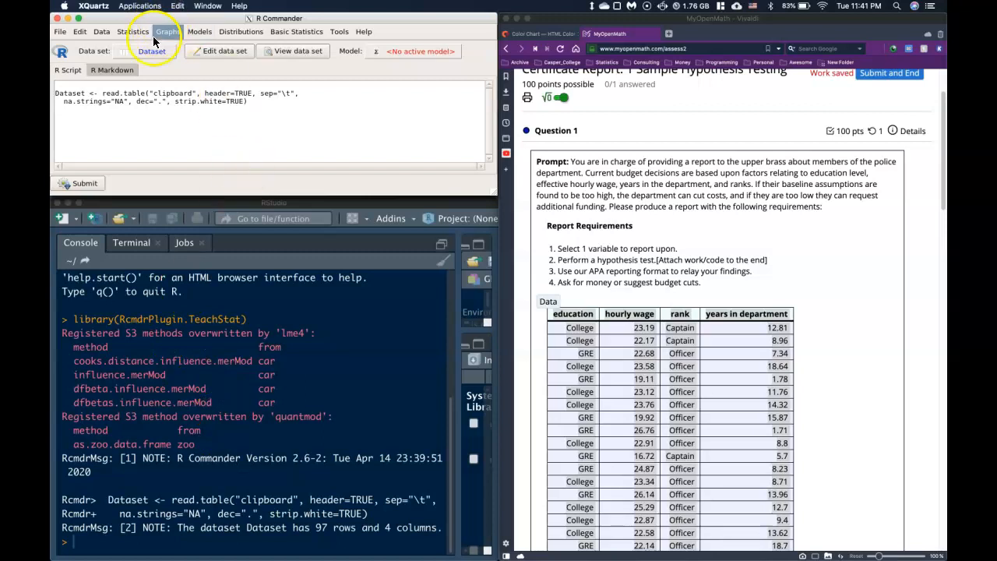
# Step: Test education's proportion against p = .5 at 95% confidence (estimate 0.474, p = 0.6117)
pyautogui.click(132, 32)
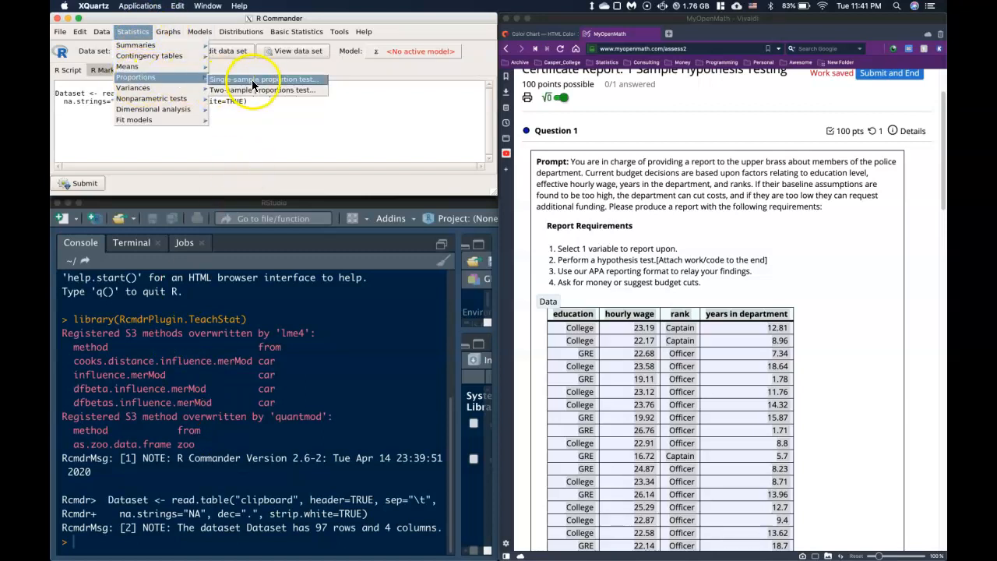
pyautogui.click(265, 78)
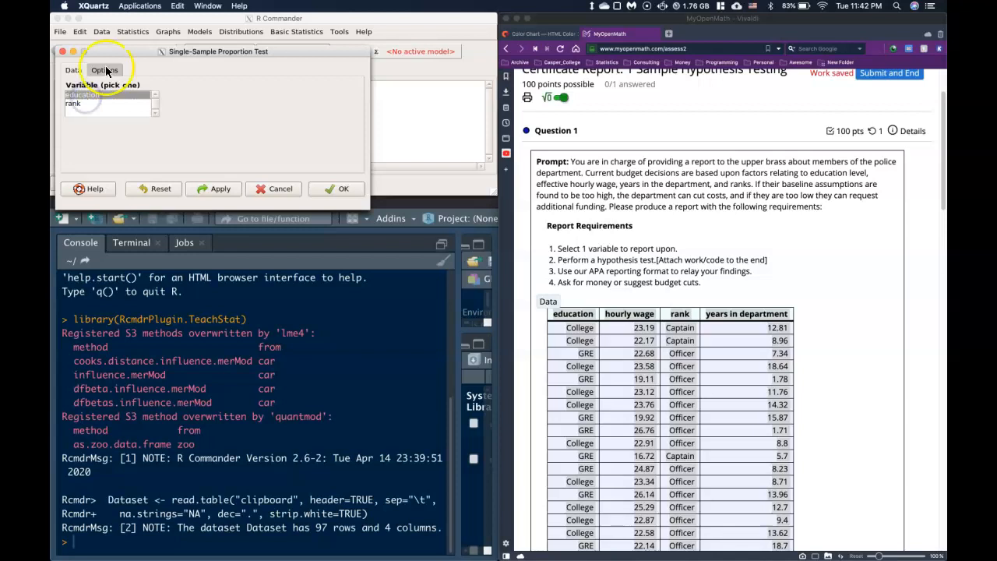
pyautogui.click(104, 69)
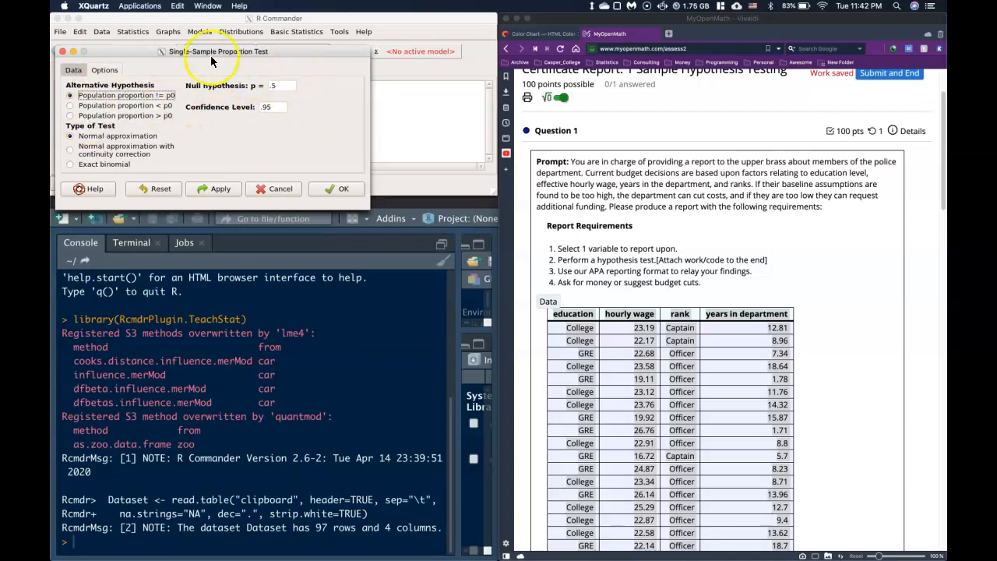
pyautogui.click(342, 189)
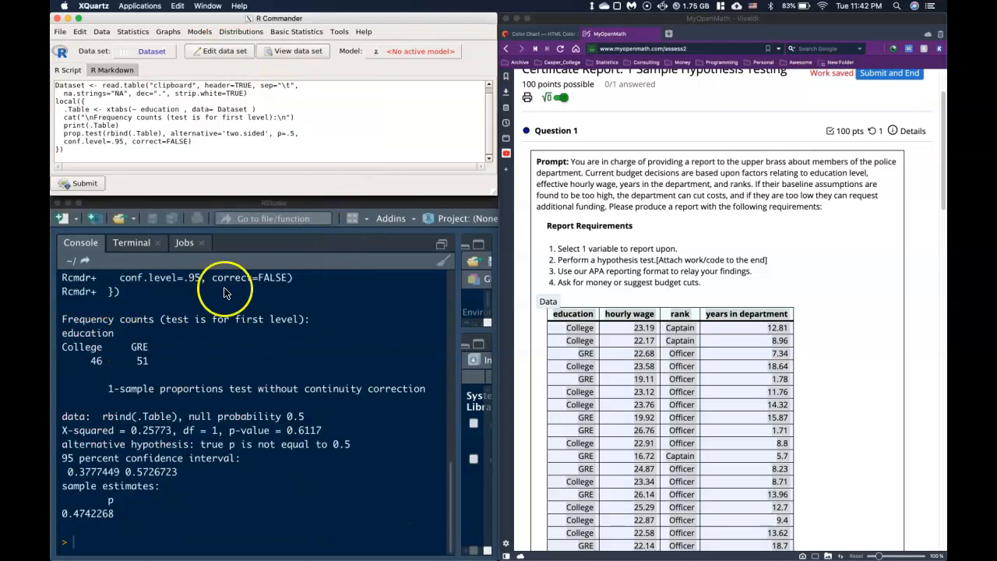
pyautogui.moveTo(184, 433)
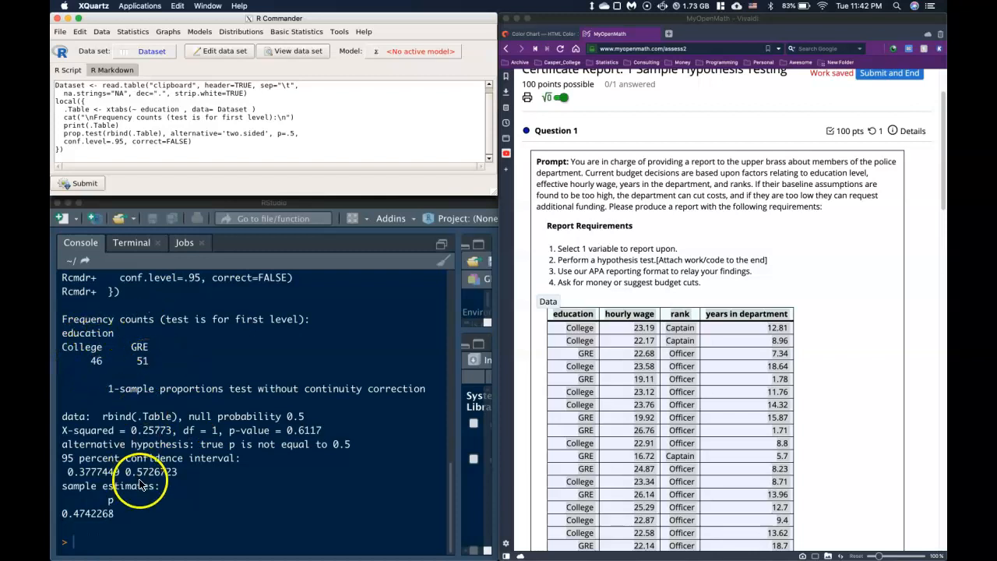
pyautogui.moveTo(82, 514)
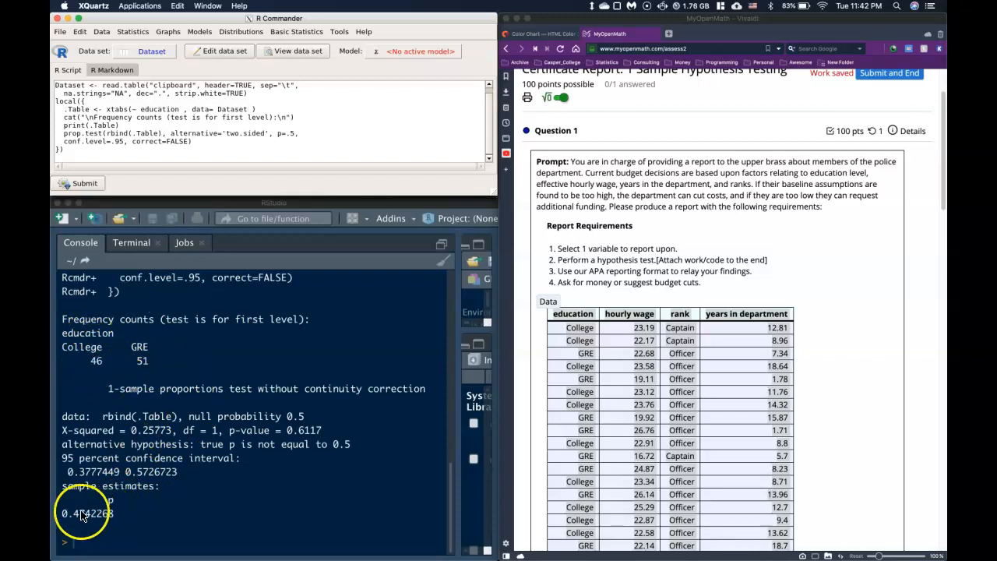
pyautogui.moveTo(94, 355)
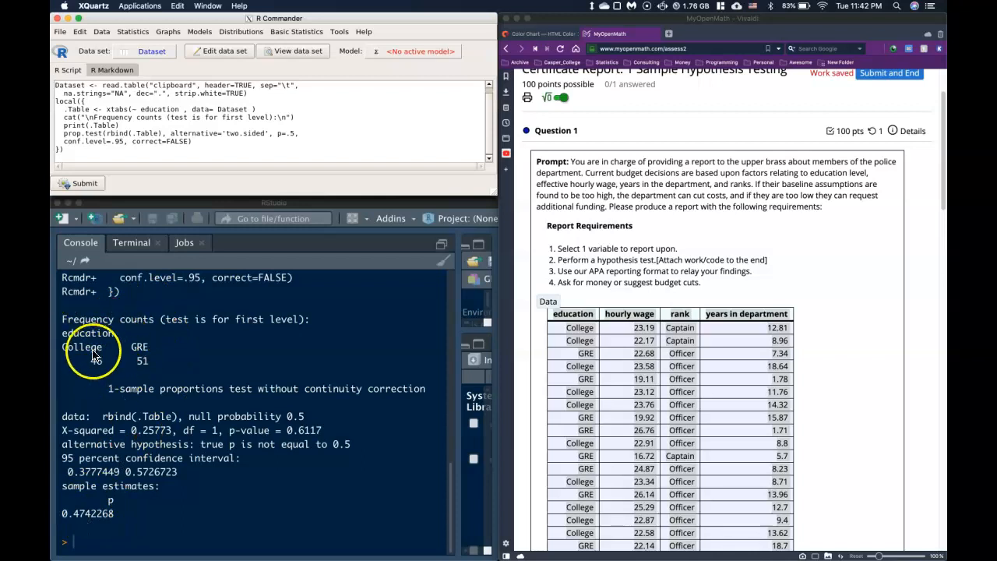
pyautogui.moveTo(93, 354)
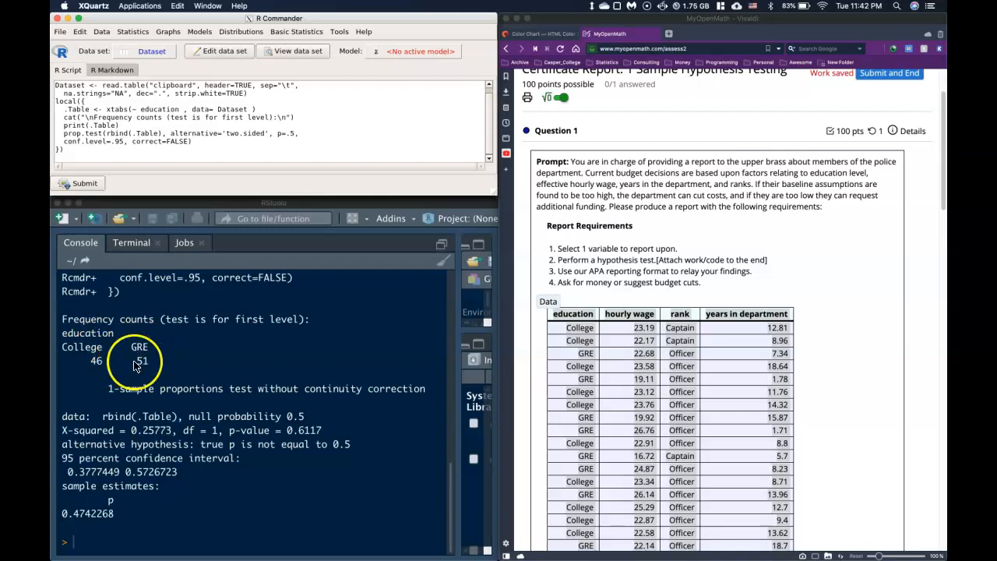
pyautogui.moveTo(248, 407)
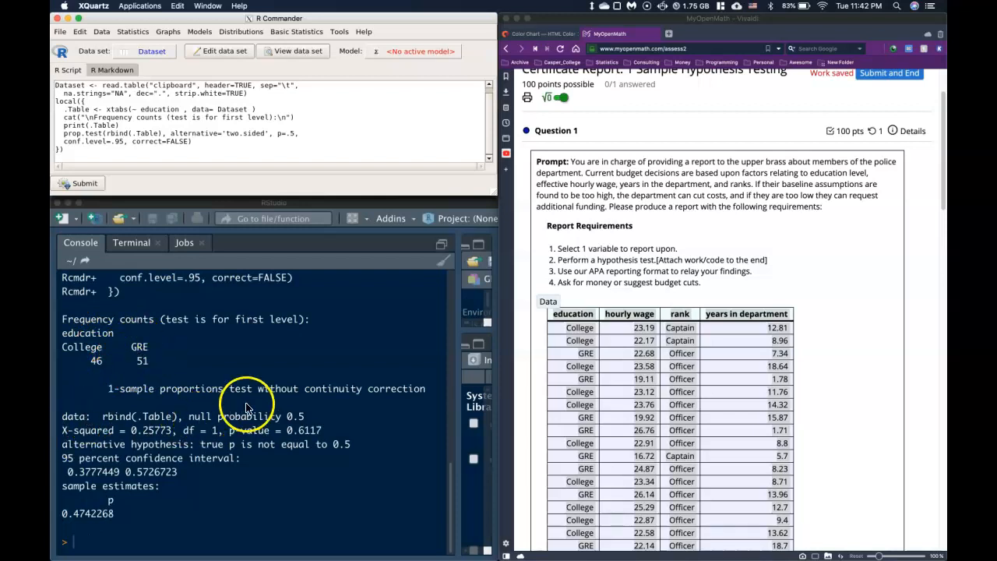
pyautogui.moveTo(241, 405)
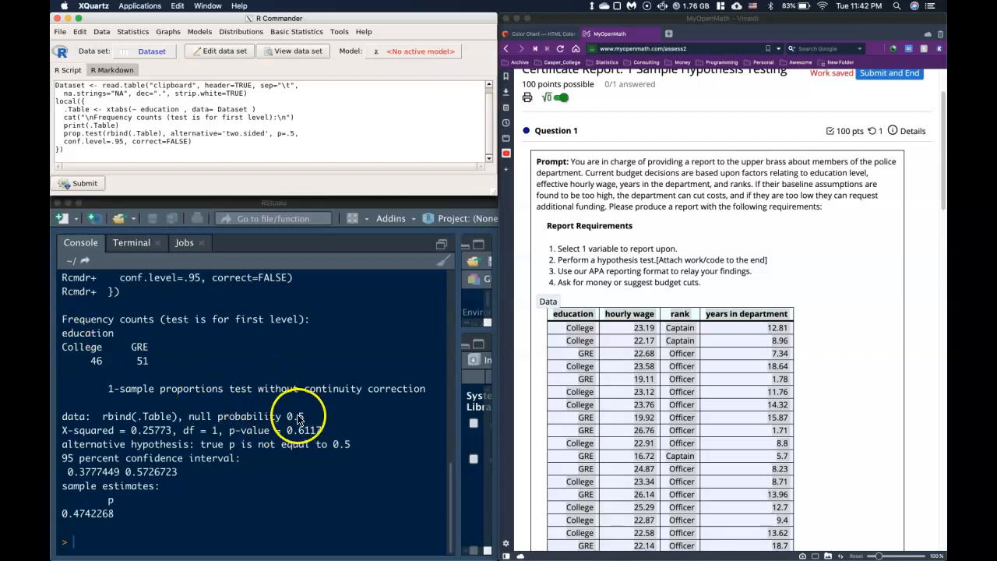
pyautogui.moveTo(237, 412)
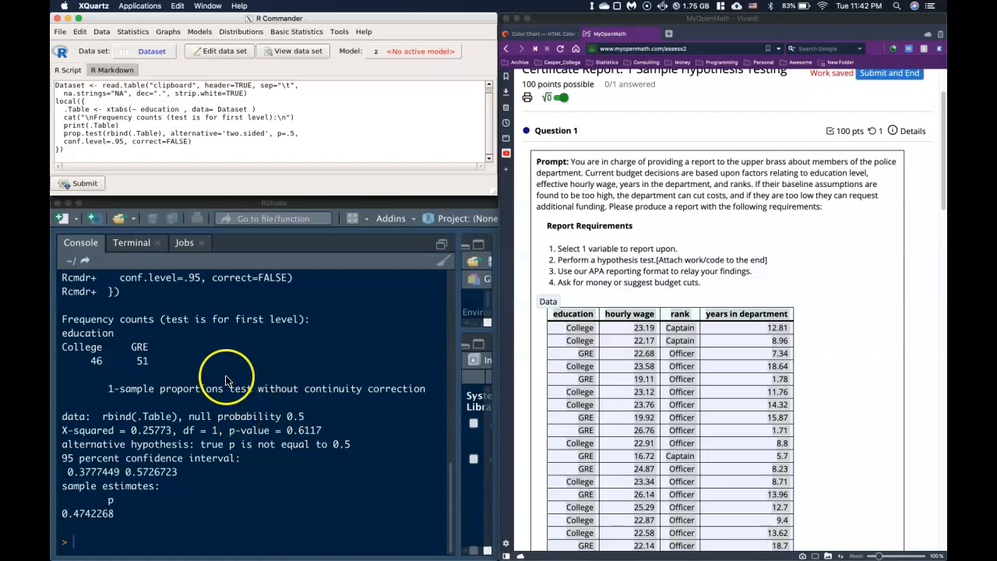
pyautogui.moveTo(140, 395)
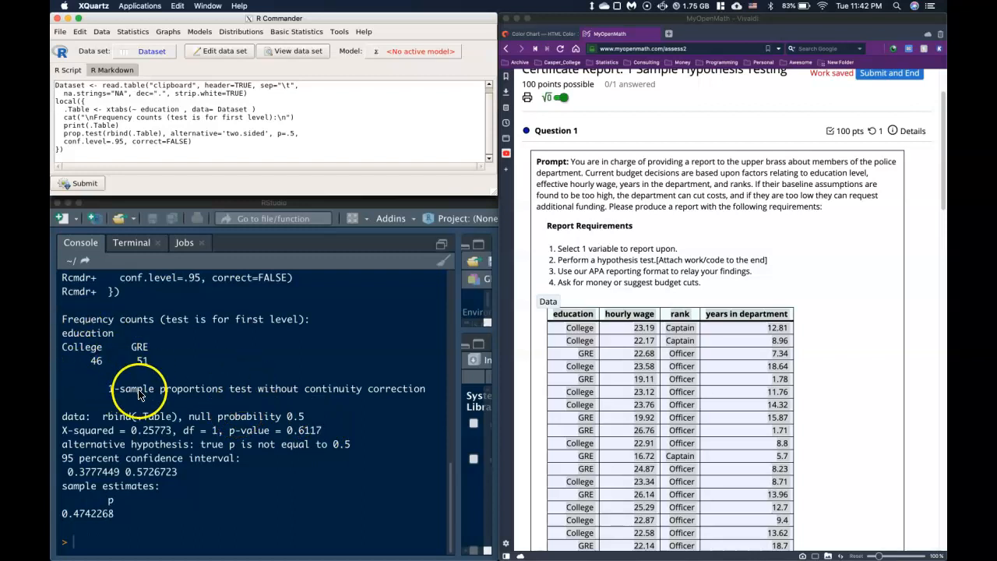
pyautogui.moveTo(319, 423)
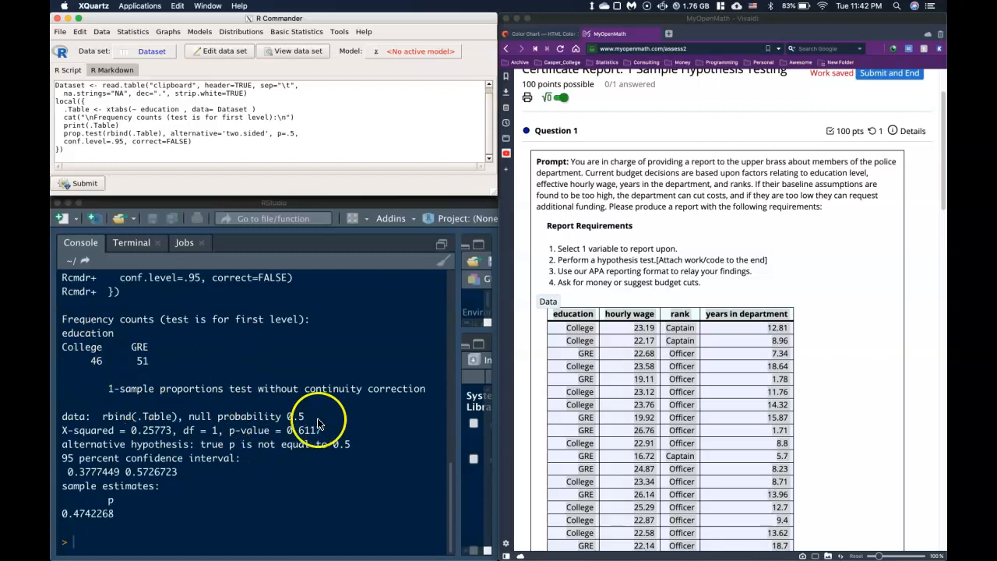
pyautogui.moveTo(303, 401)
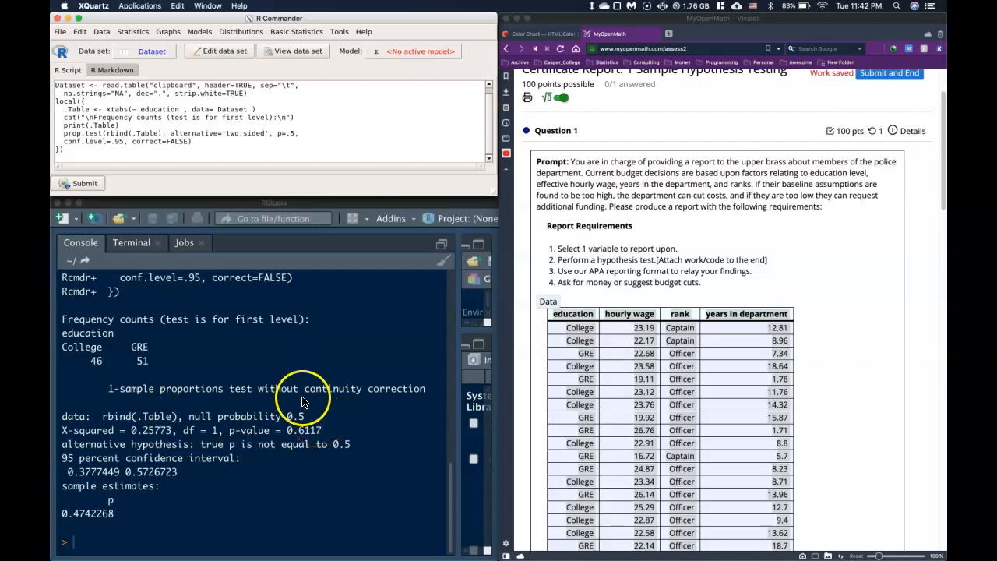
pyautogui.moveTo(160, 380)
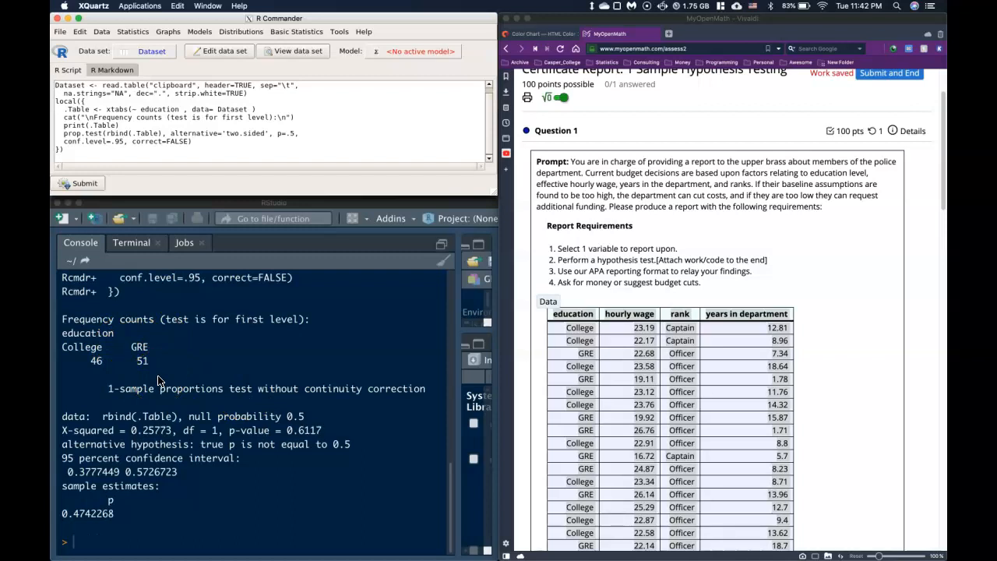
pyautogui.moveTo(142, 333)
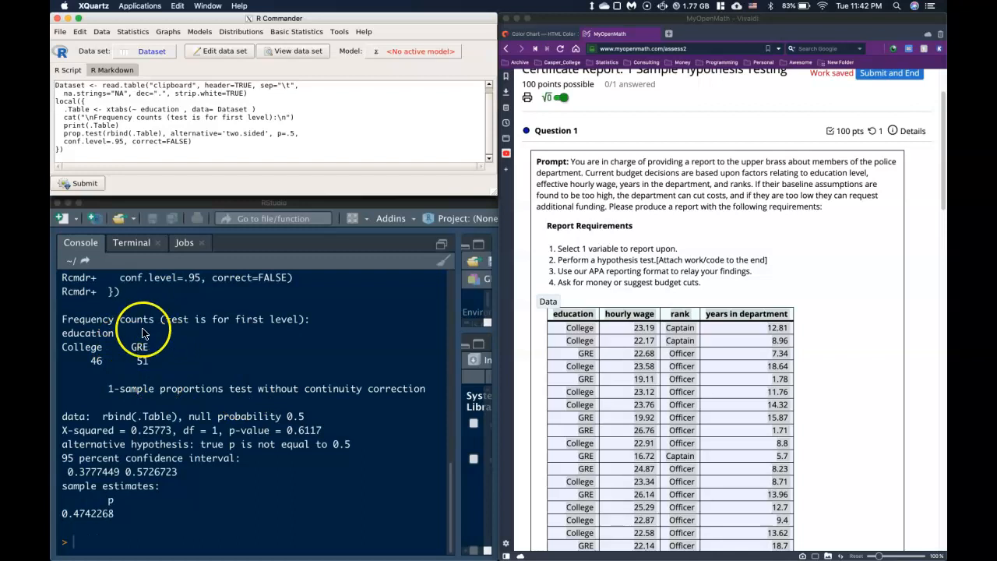
pyautogui.moveTo(120, 350)
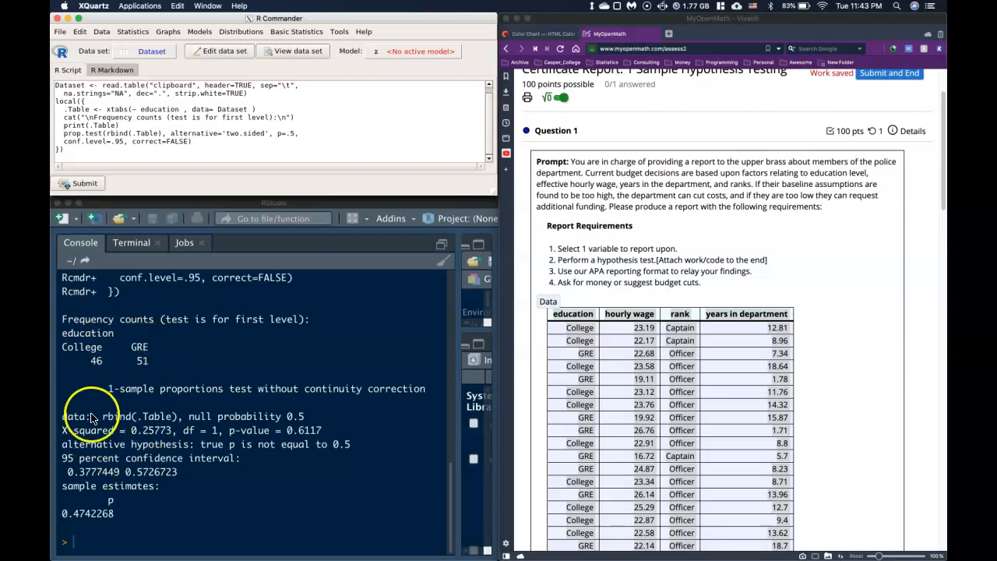
pyautogui.moveTo(274, 300)
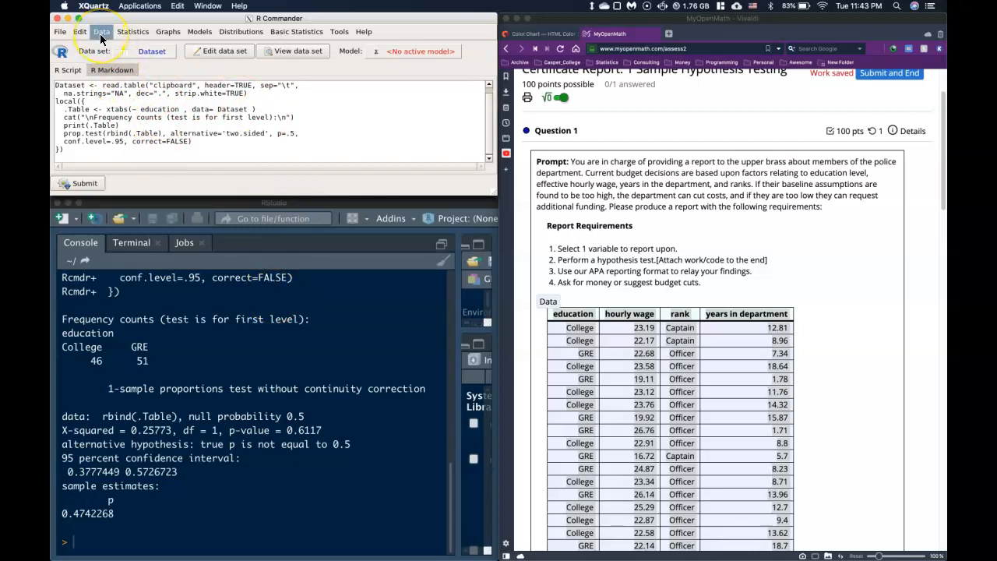
# Step: Overwrite education with levels reordered as GRE=1, College=2
pyautogui.click(101, 32)
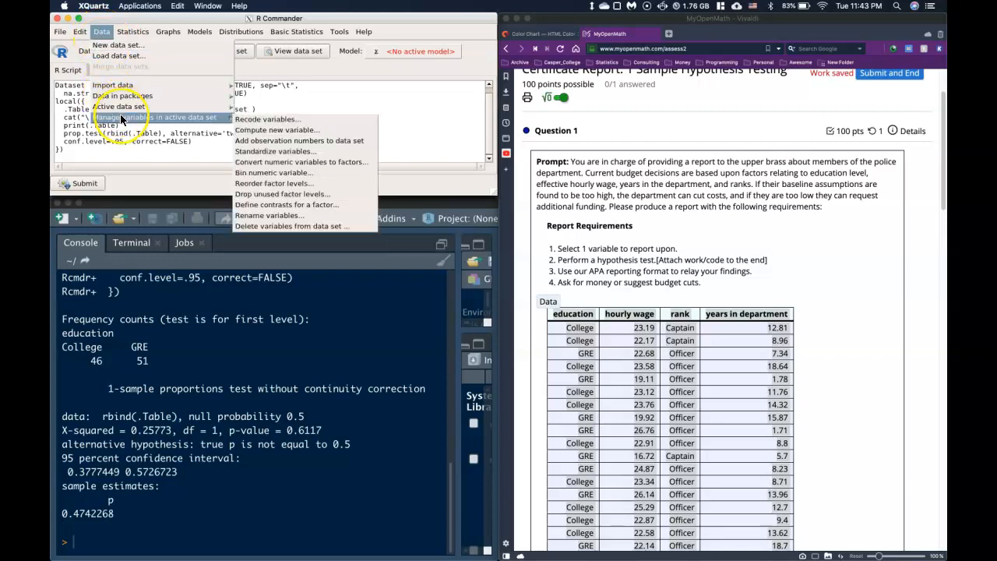
pyautogui.moveTo(265, 119)
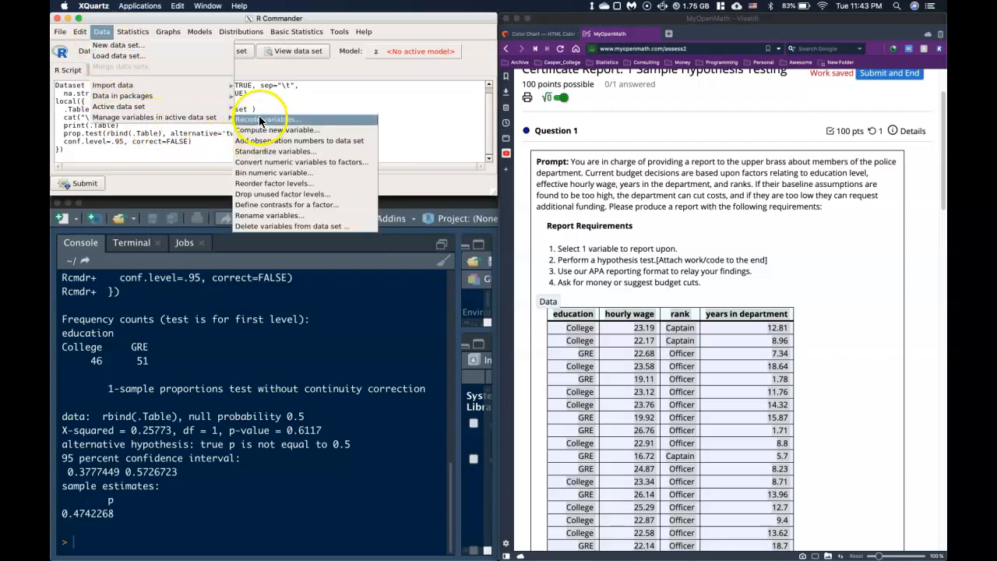
pyautogui.moveTo(317, 183)
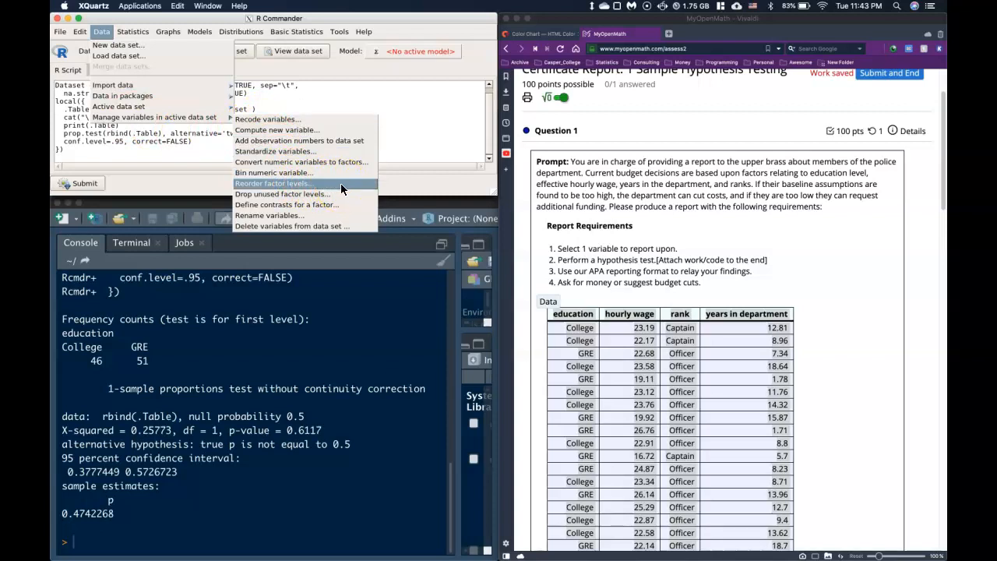
pyautogui.click(272, 183)
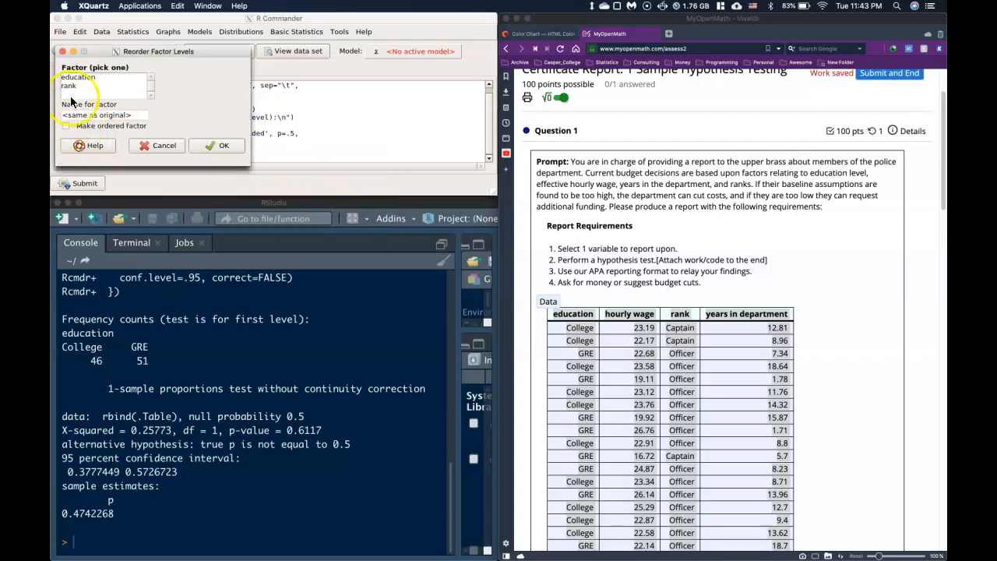
pyautogui.click(76, 77)
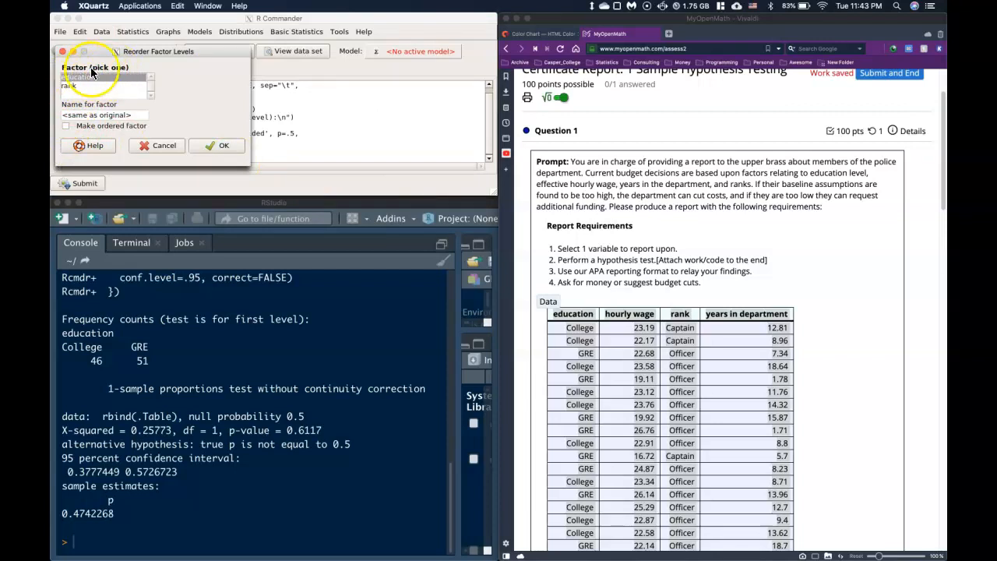
pyautogui.moveTo(223, 146)
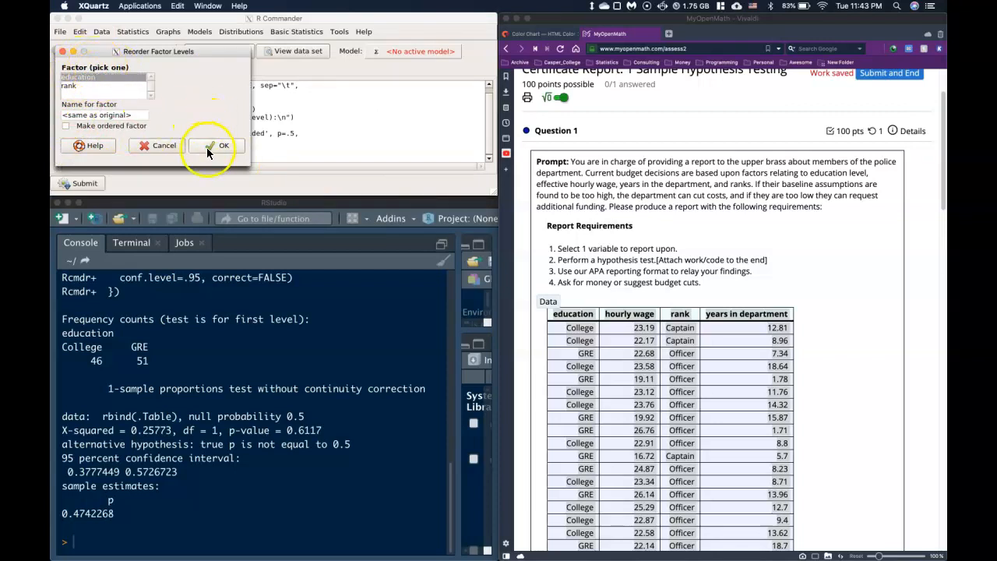
pyautogui.click(223, 145)
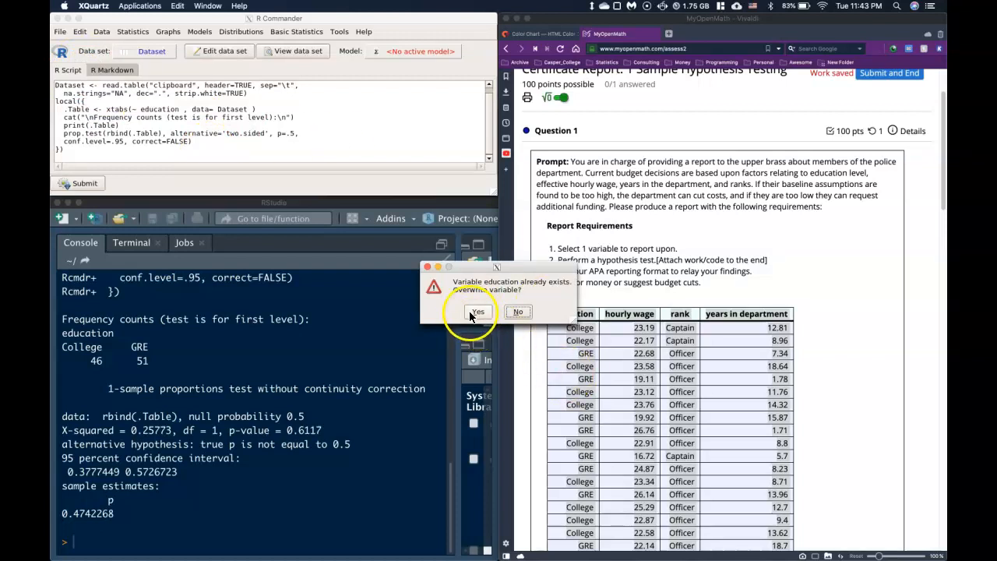
pyautogui.click(477, 312)
pyautogui.write('1')
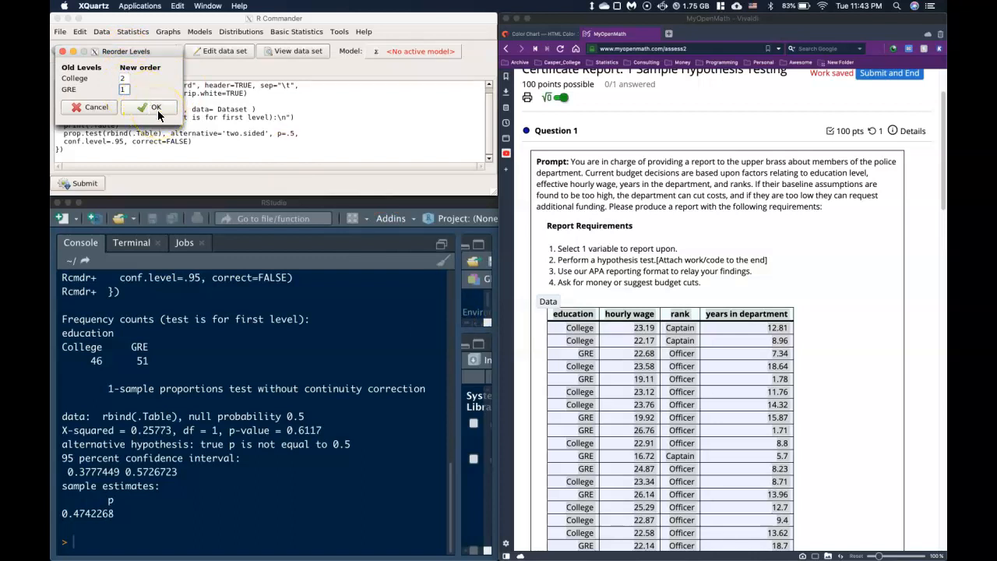
pyautogui.click(150, 106)
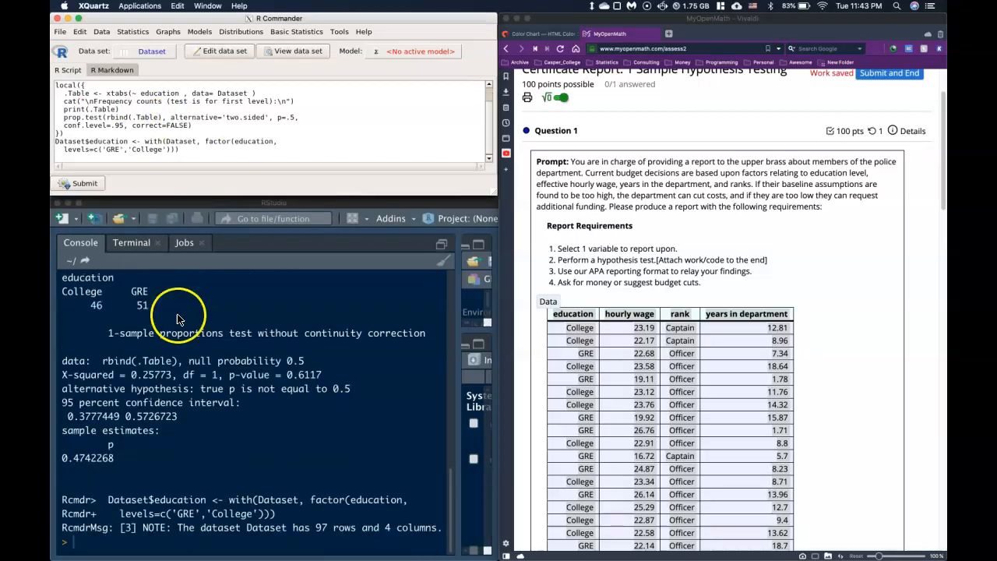
pyautogui.moveTo(380, 520)
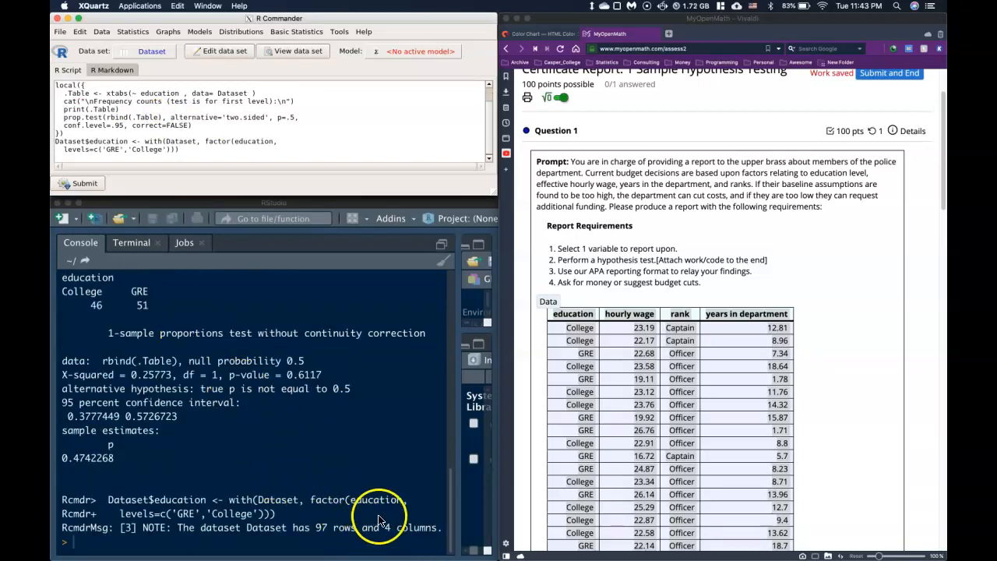
pyautogui.moveTo(268, 535)
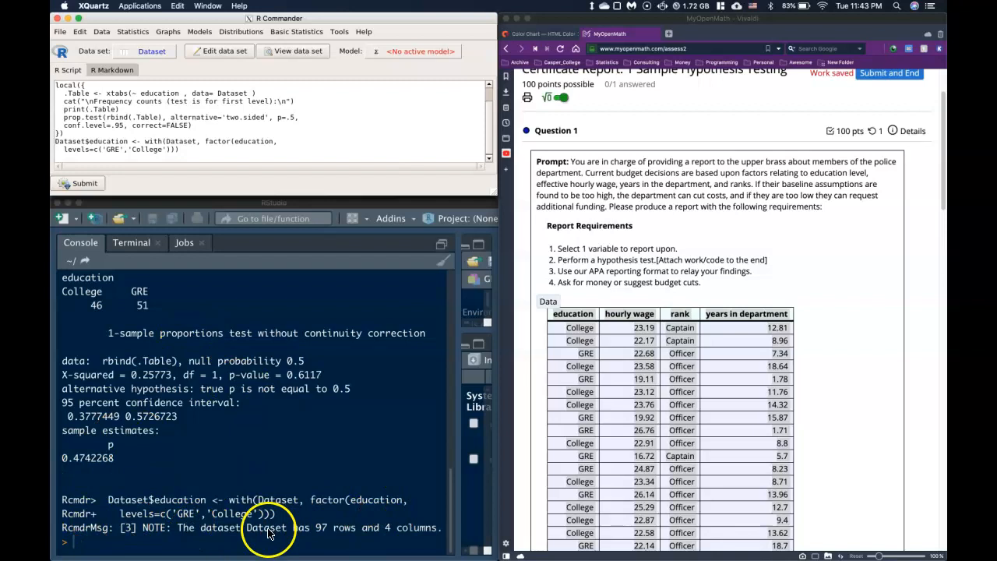
pyautogui.moveTo(314, 528)
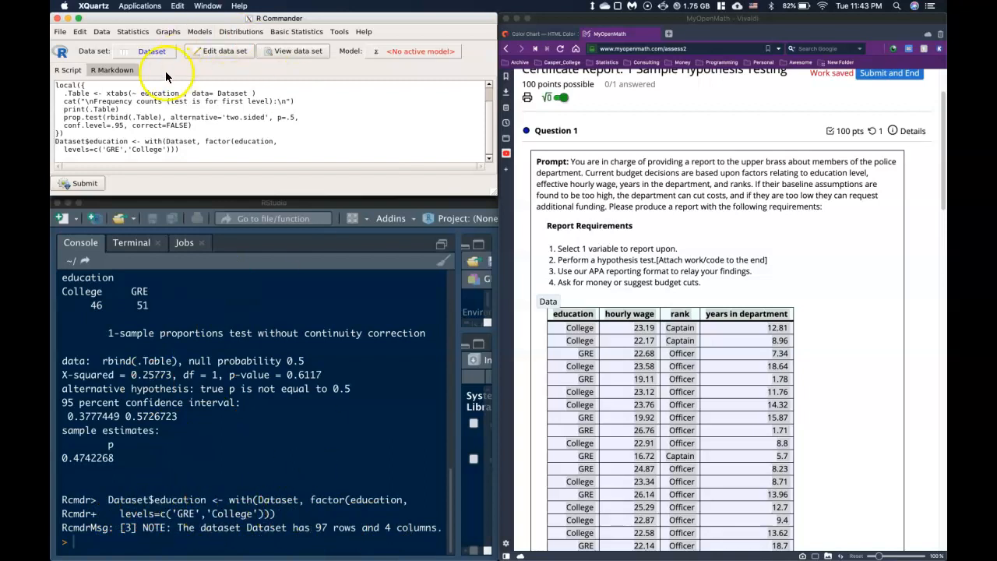
# Step: Rerun the education proportion test with defaults, now GRE first (51 vs 46, estimate 0.526)
pyautogui.click(132, 31)
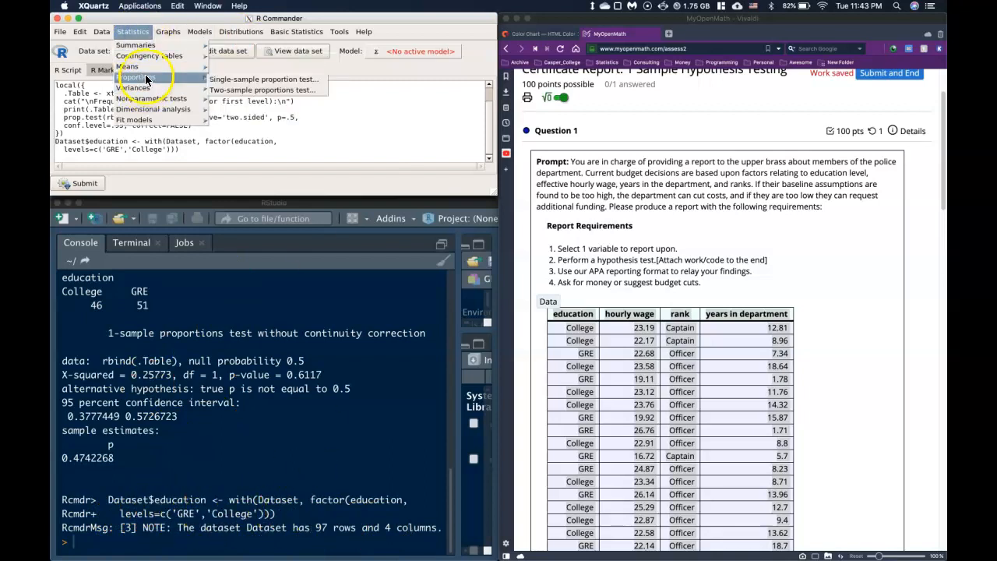
pyautogui.click(263, 79)
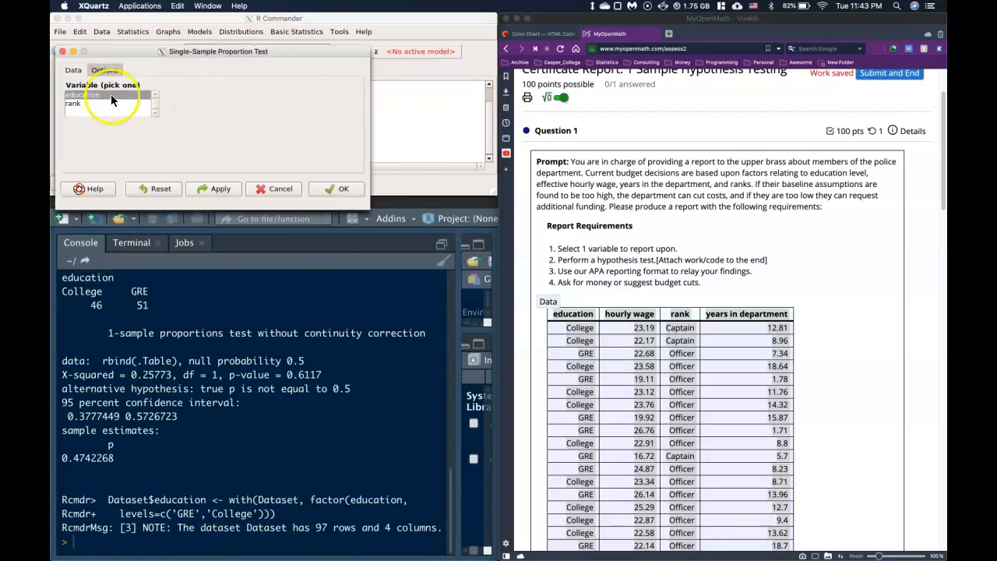
pyautogui.click(104, 70)
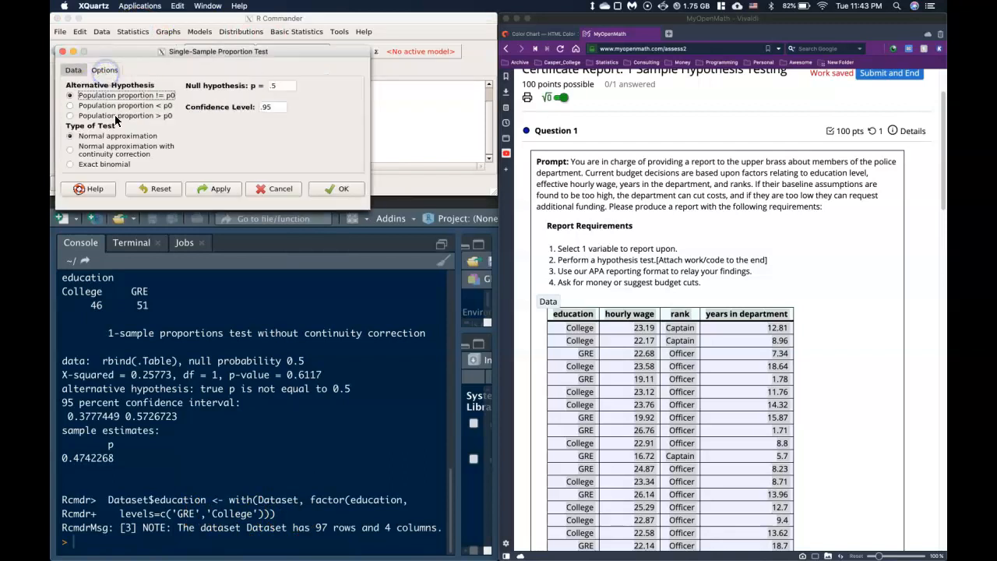
pyautogui.click(343, 188)
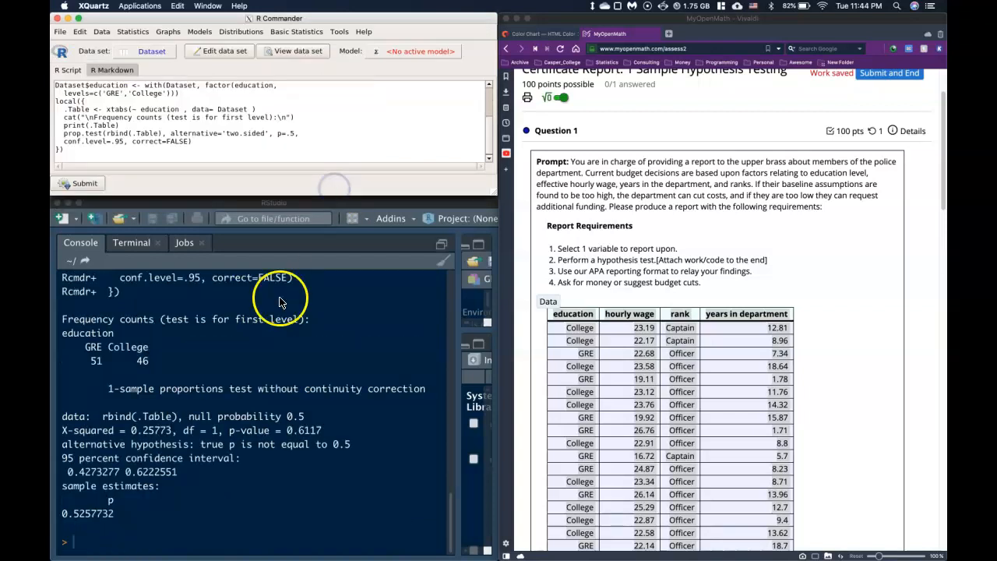
pyautogui.moveTo(99, 360)
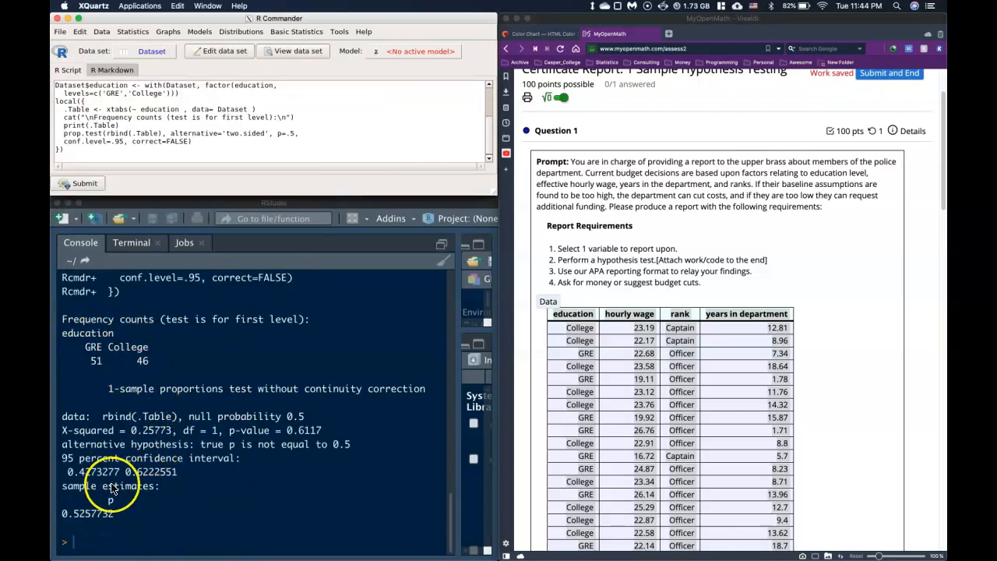
pyautogui.moveTo(74, 468)
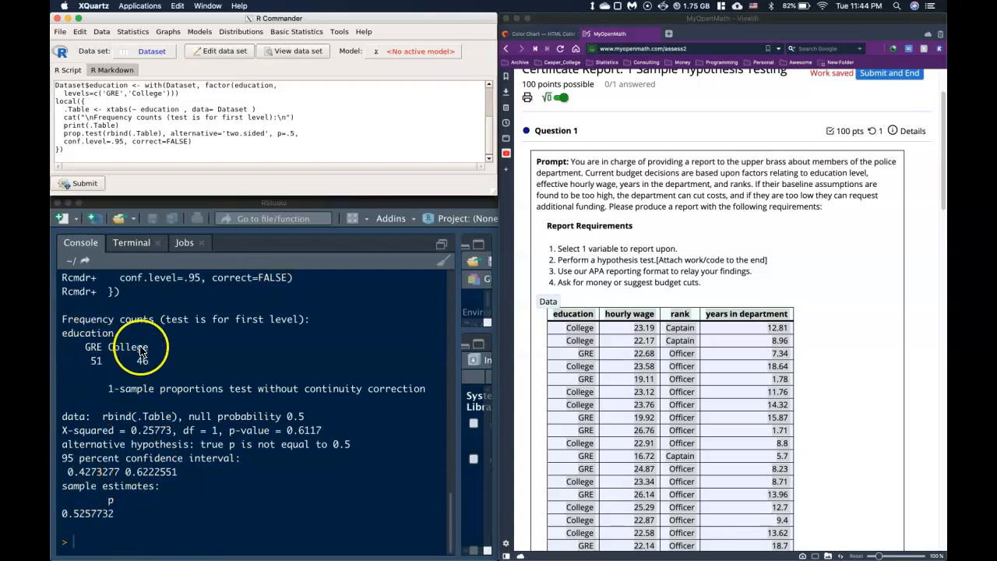
pyautogui.moveTo(231, 489)
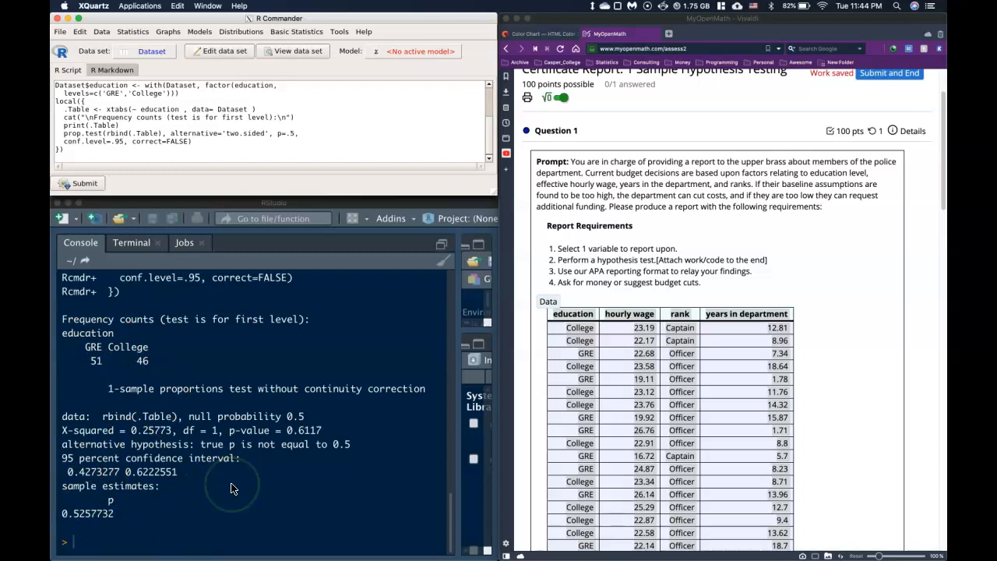
pyautogui.moveTo(105, 327)
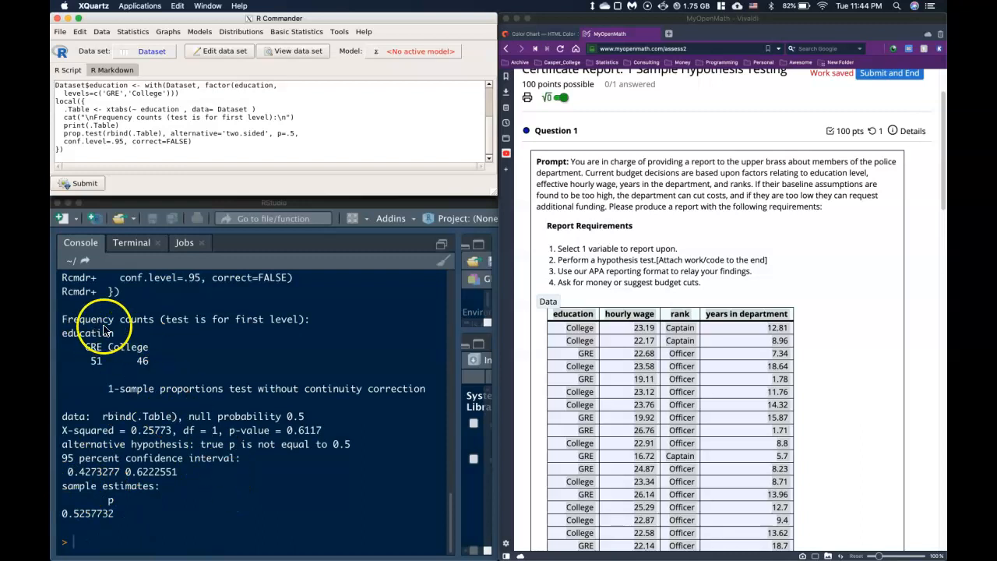
pyautogui.moveTo(141, 350)
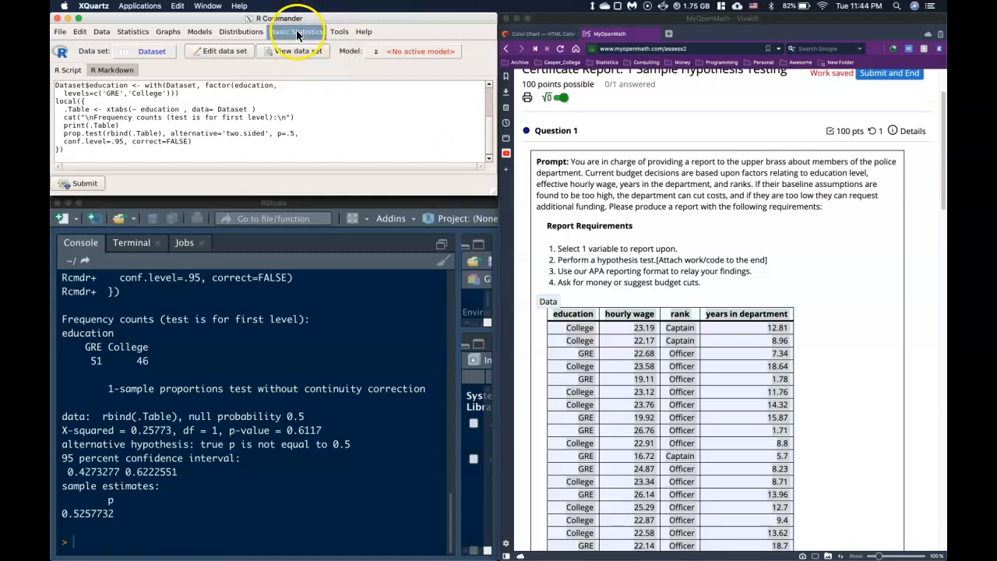
pyautogui.click(295, 31)
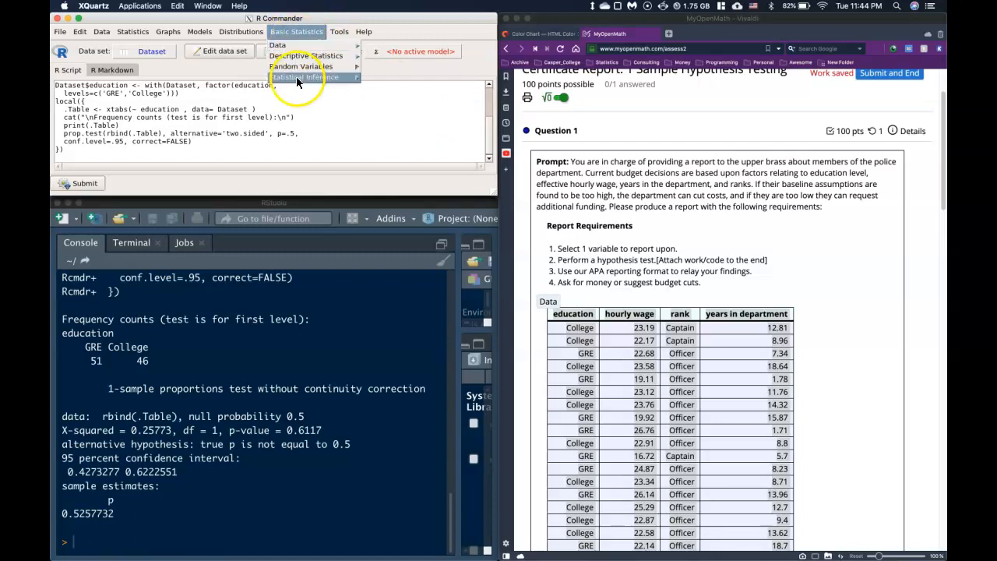
pyautogui.click(277, 45)
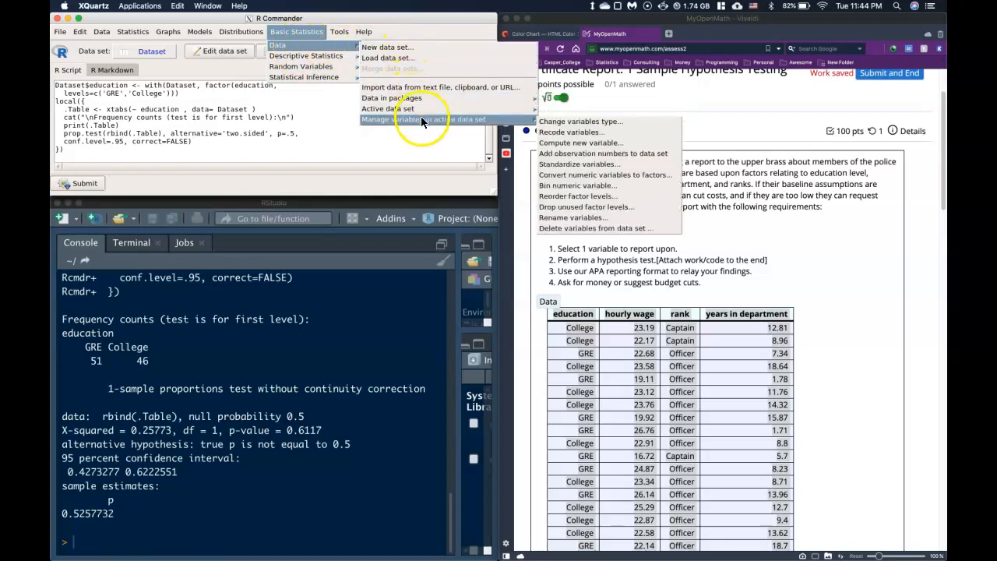
pyautogui.moveTo(580, 142)
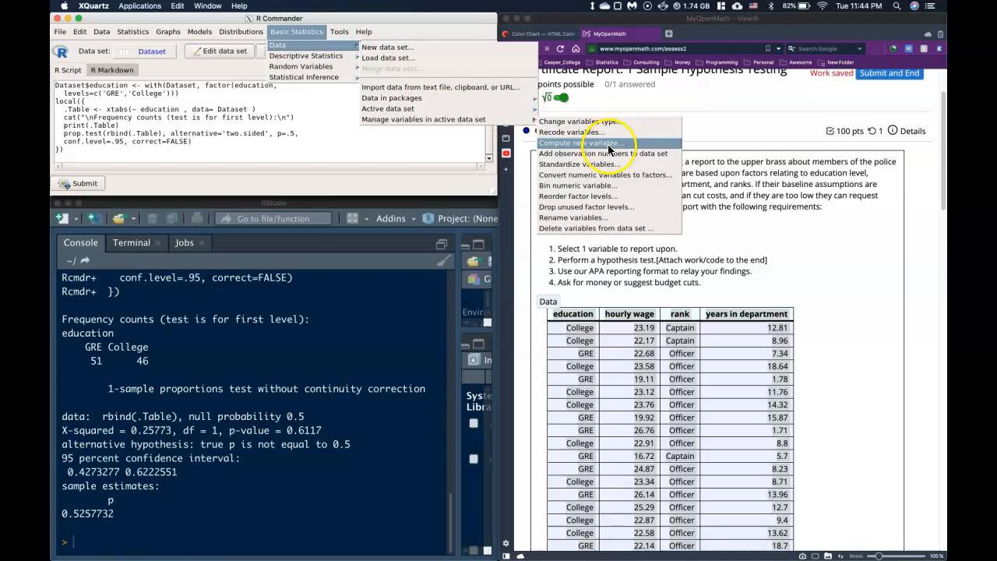
pyautogui.moveTo(598, 121)
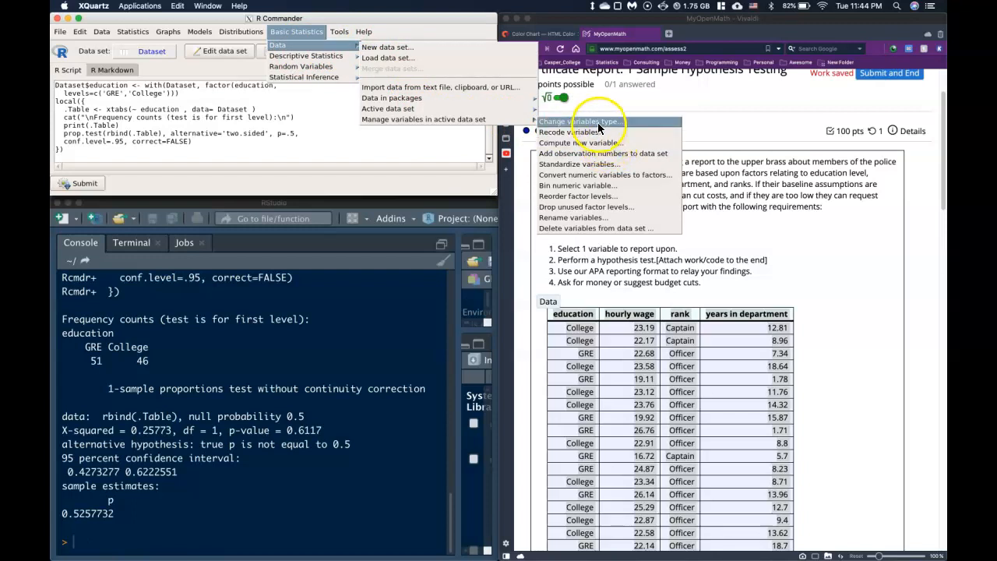
pyautogui.moveTo(621, 175)
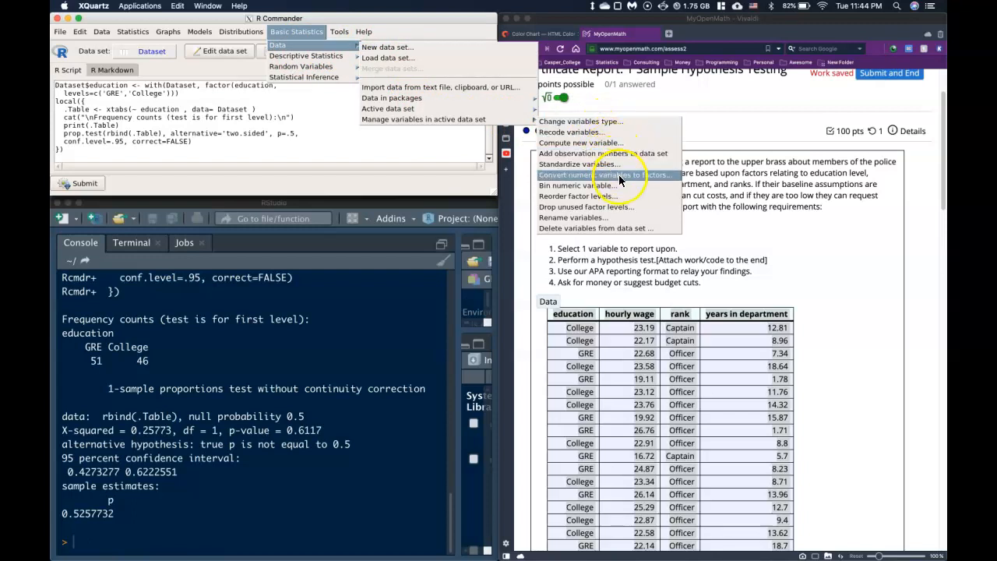
pyautogui.click(578, 196)
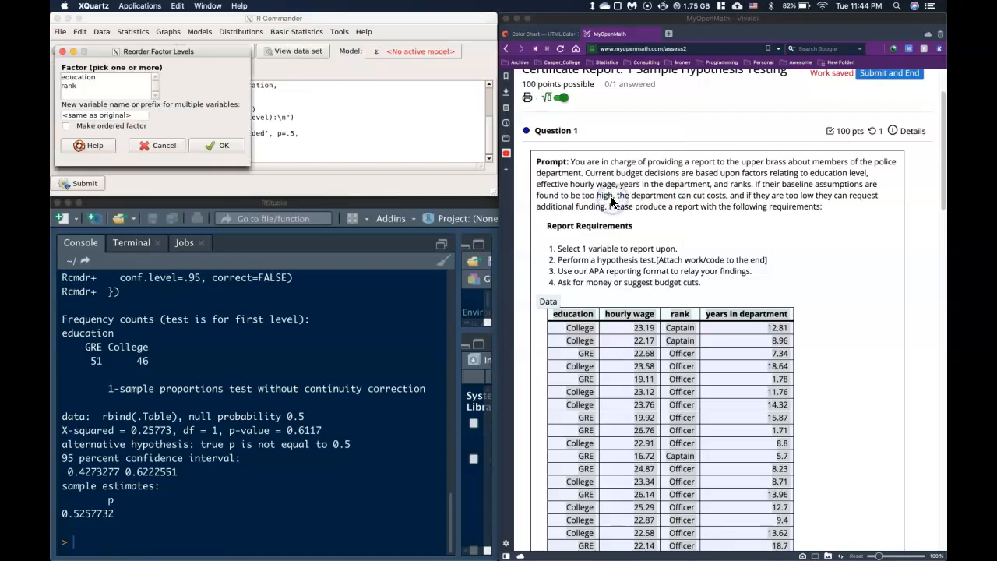
pyautogui.click(78, 77)
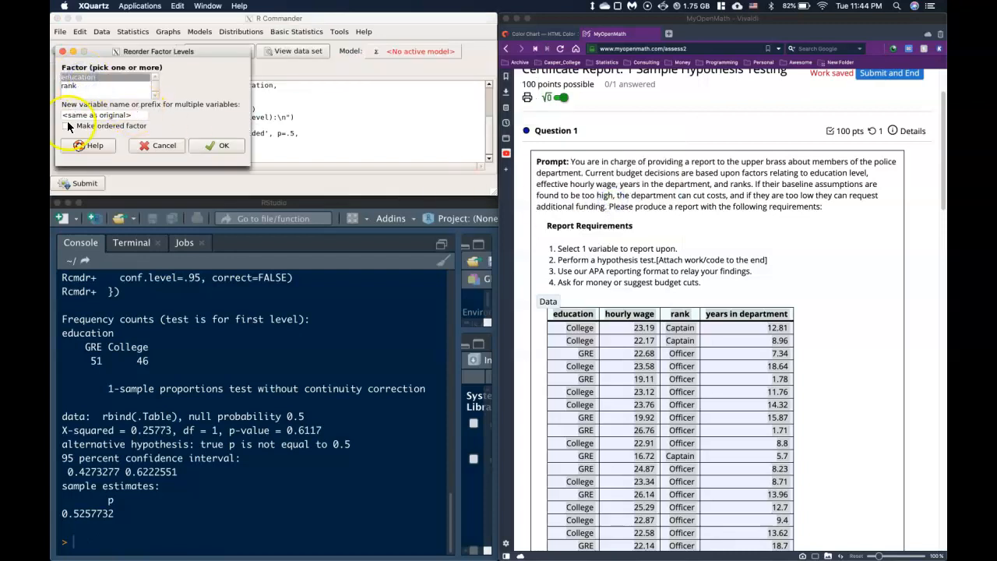
pyautogui.click(224, 146)
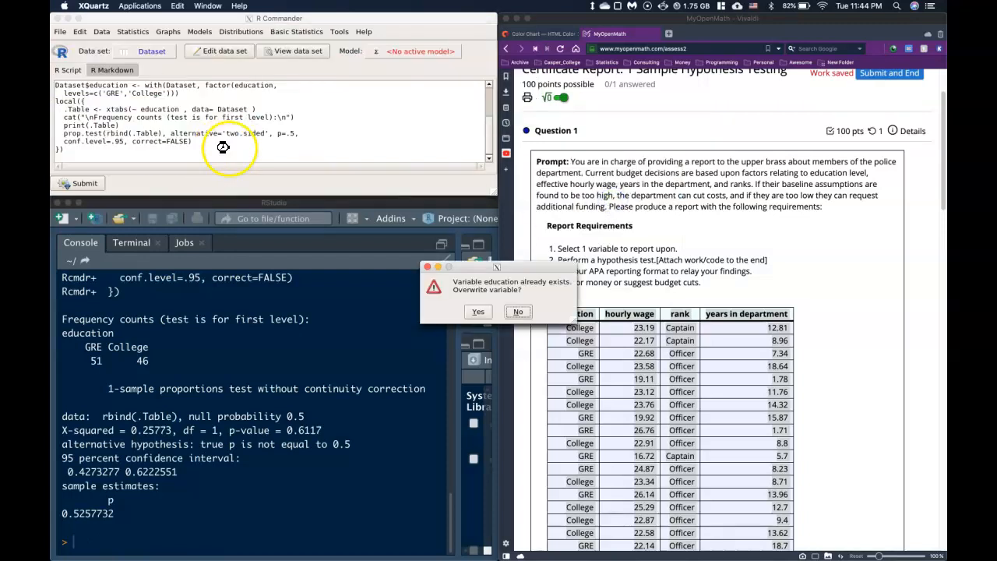
pyautogui.click(477, 311)
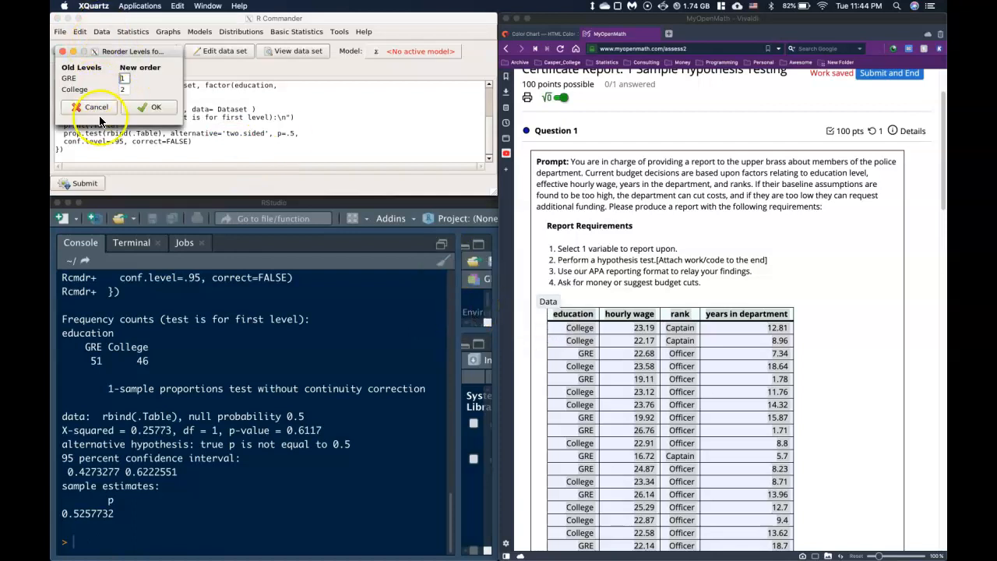
pyautogui.click(156, 106)
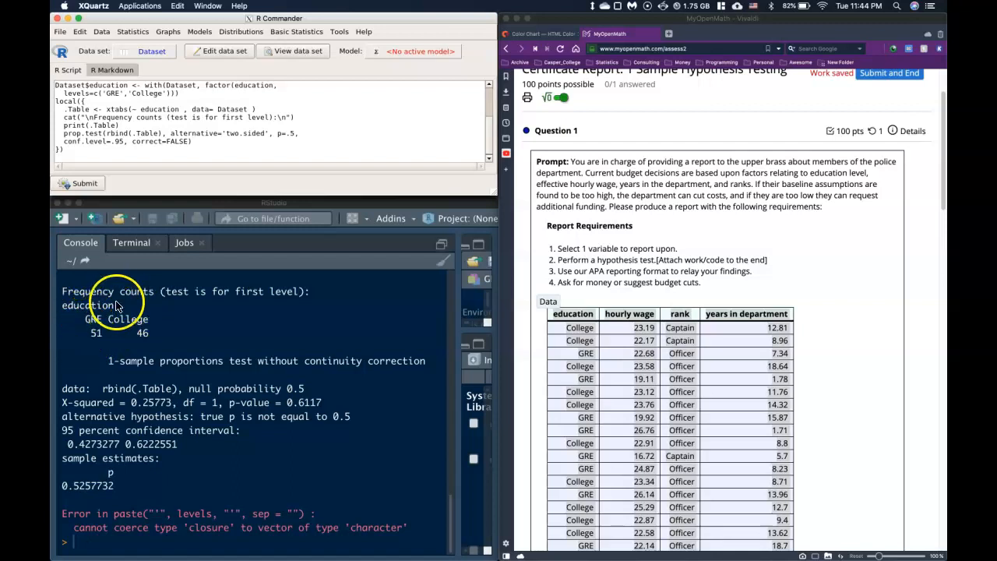
pyautogui.moveTo(156, 323)
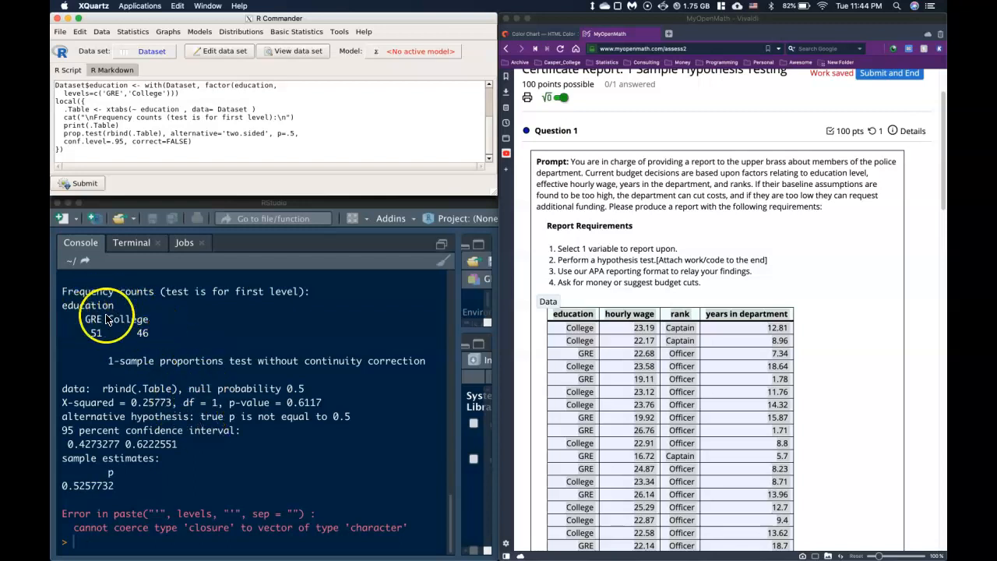
pyautogui.moveTo(295, 403)
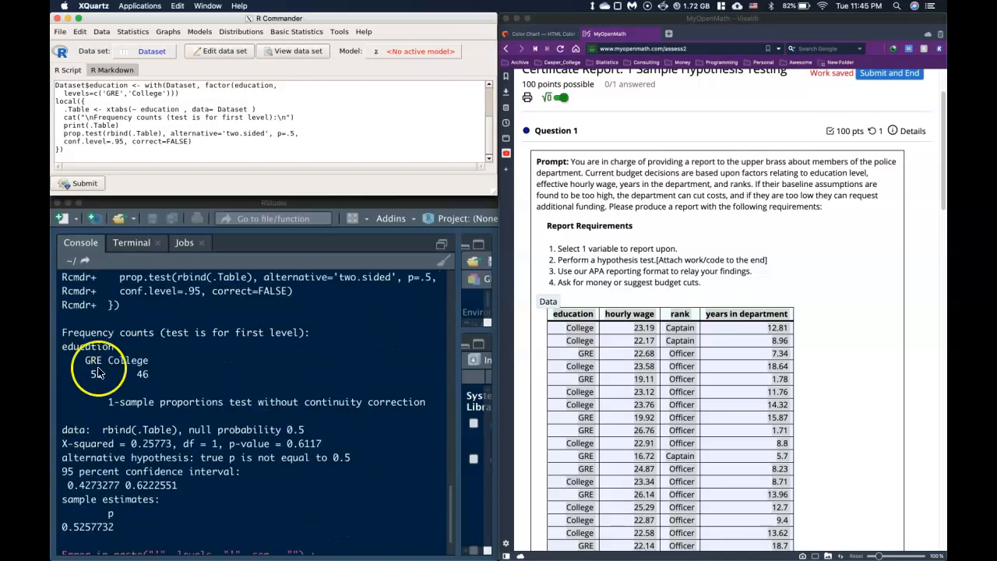
pyautogui.moveTo(112, 404)
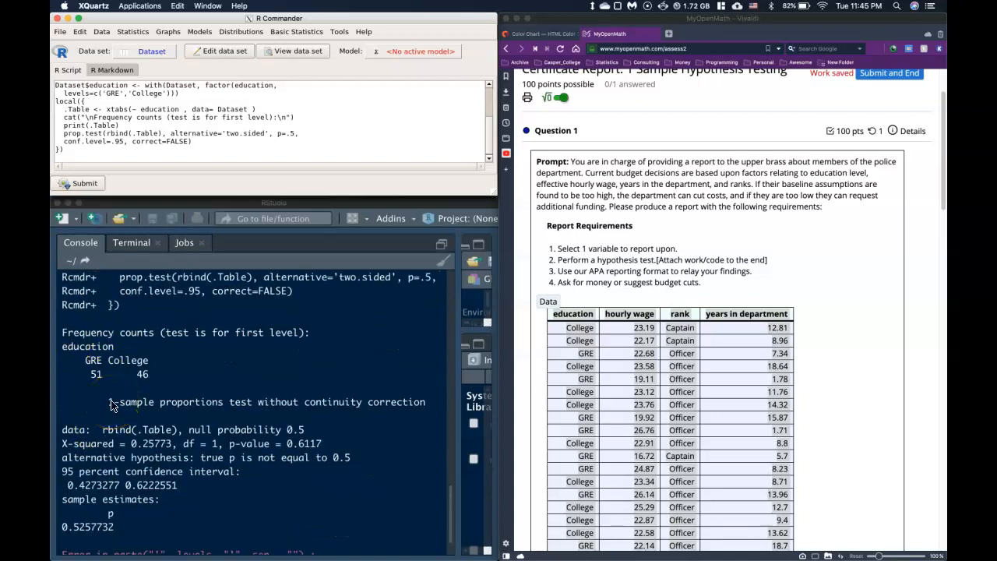